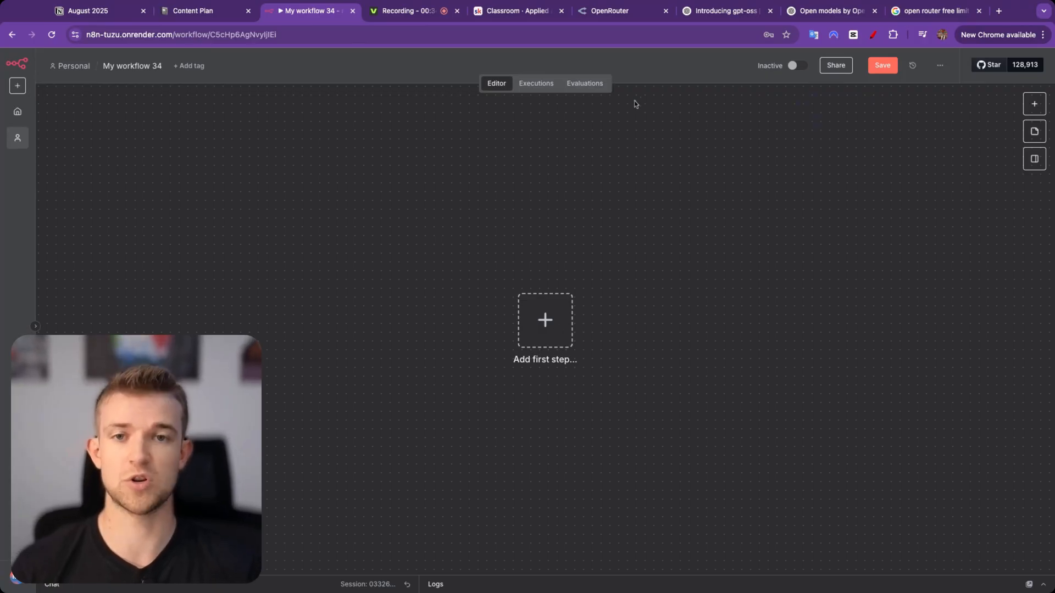
Switch to the OpenRouter site and go to its home page.
{"action": "left_click", "coordinate": [609, 11]}
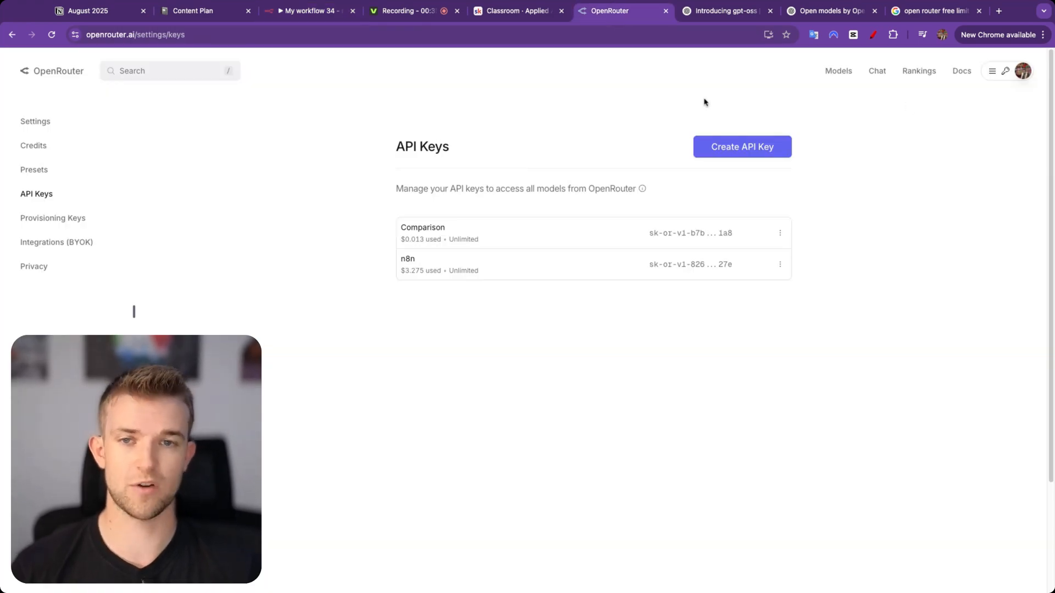
{"action": "left_click", "coordinate": [52, 71]}
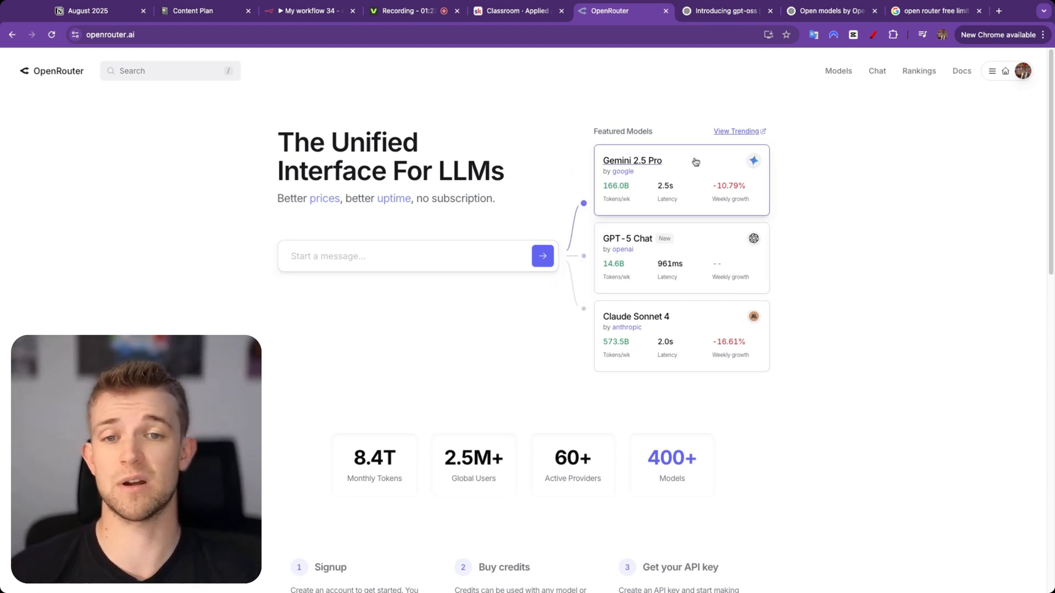
{"action": "mouse_move", "coordinate": [656, 255]}
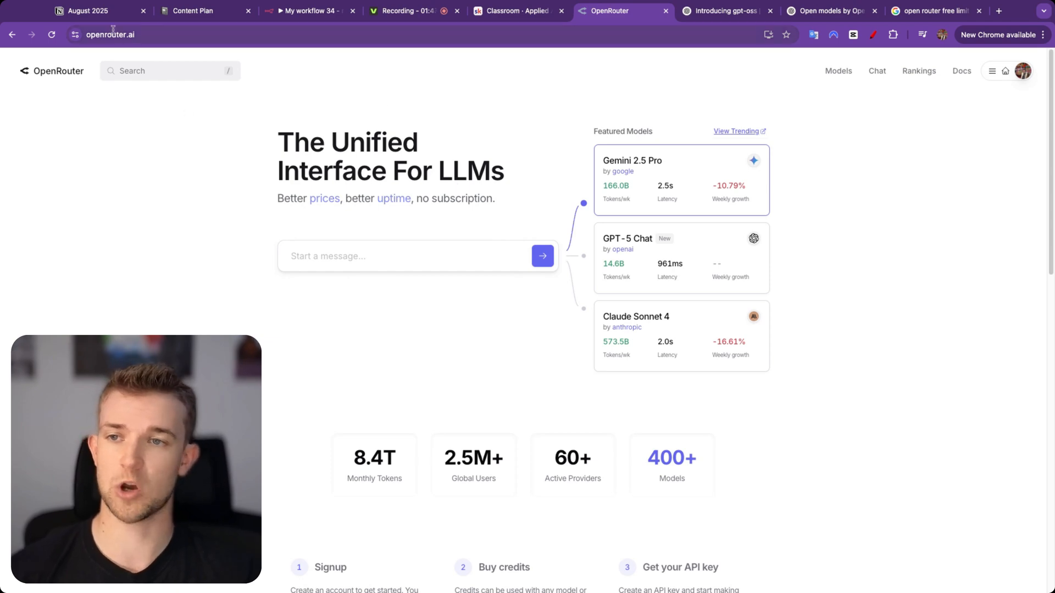
{"action": "mouse_move", "coordinate": [822, 144]}
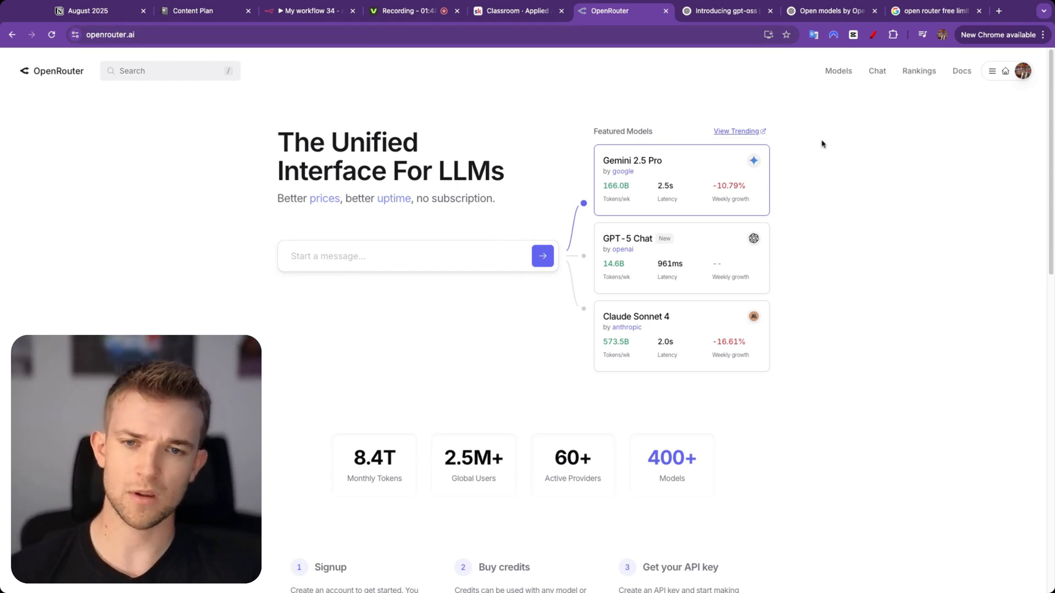
{"action": "mouse_move", "coordinate": [885, 141]}
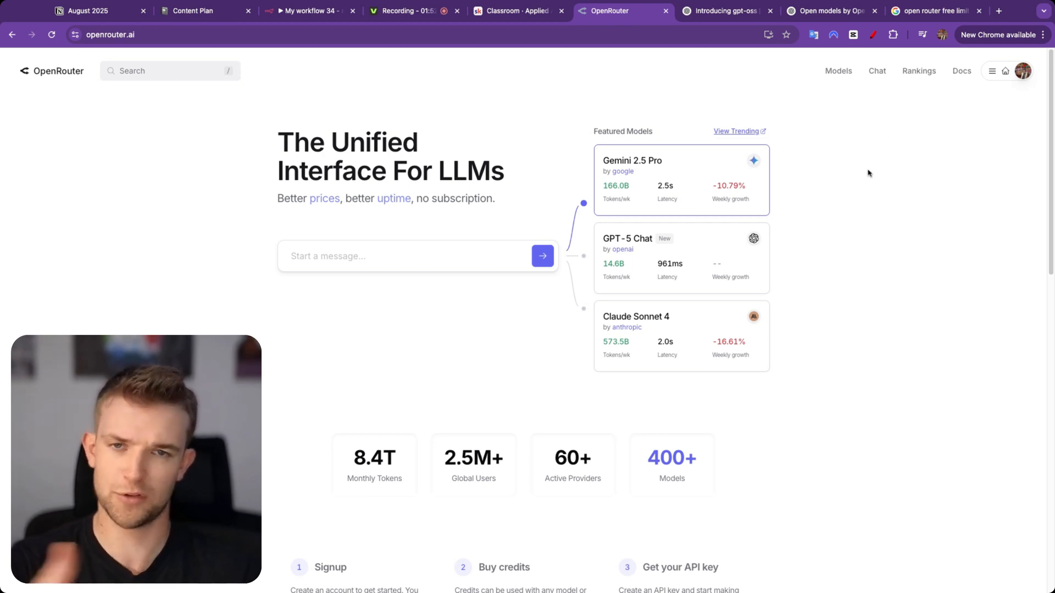
Create an OpenRouter API key named DELETE, copy it, and return to the n8n workflow.
{"action": "left_click", "coordinate": [1022, 70]}
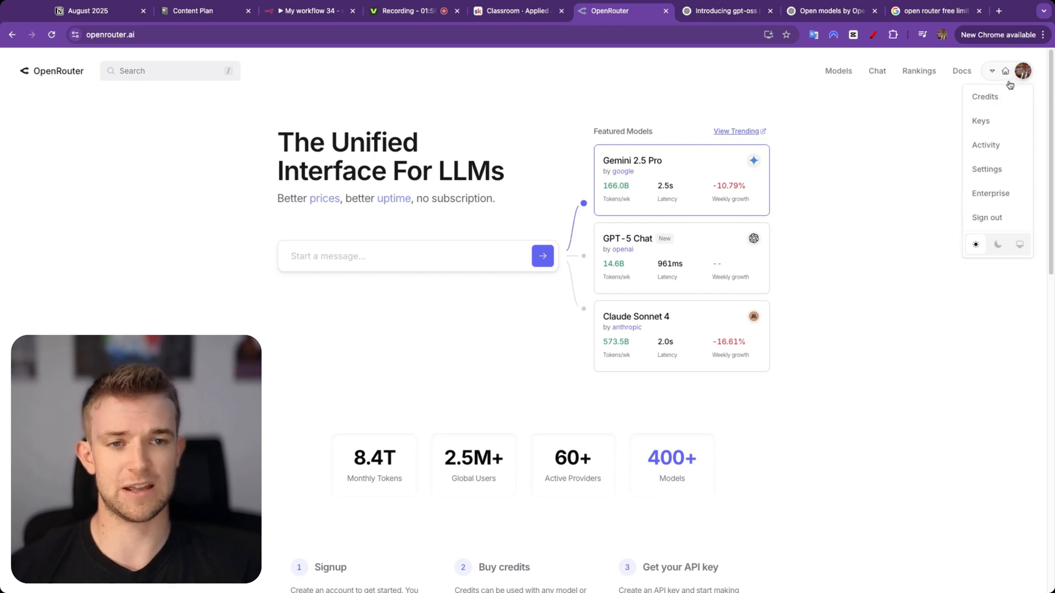
{"action": "left_click", "coordinate": [980, 120]}
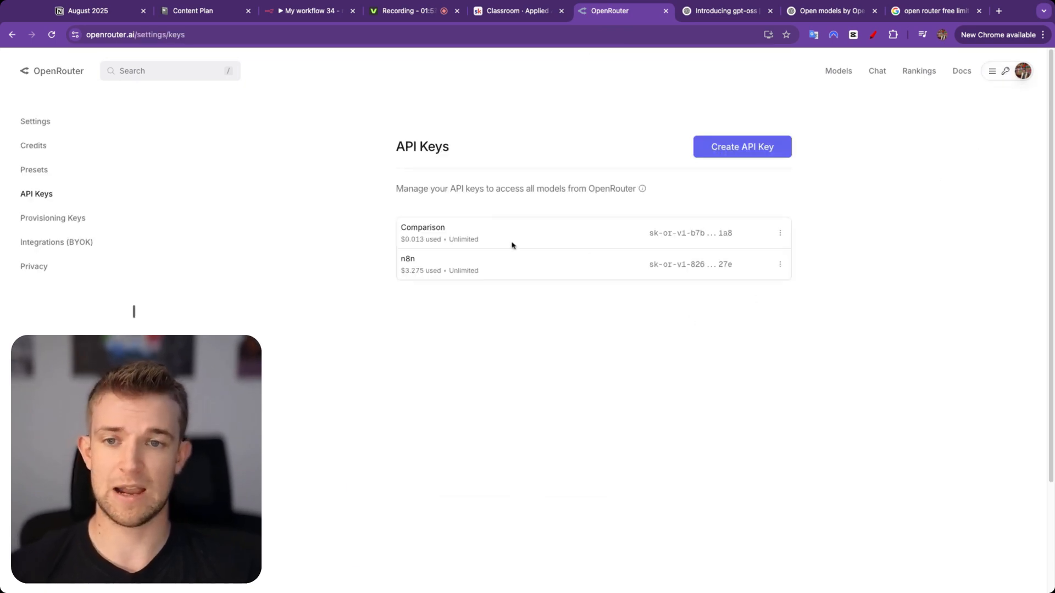
{"action": "left_click", "coordinate": [741, 147]}
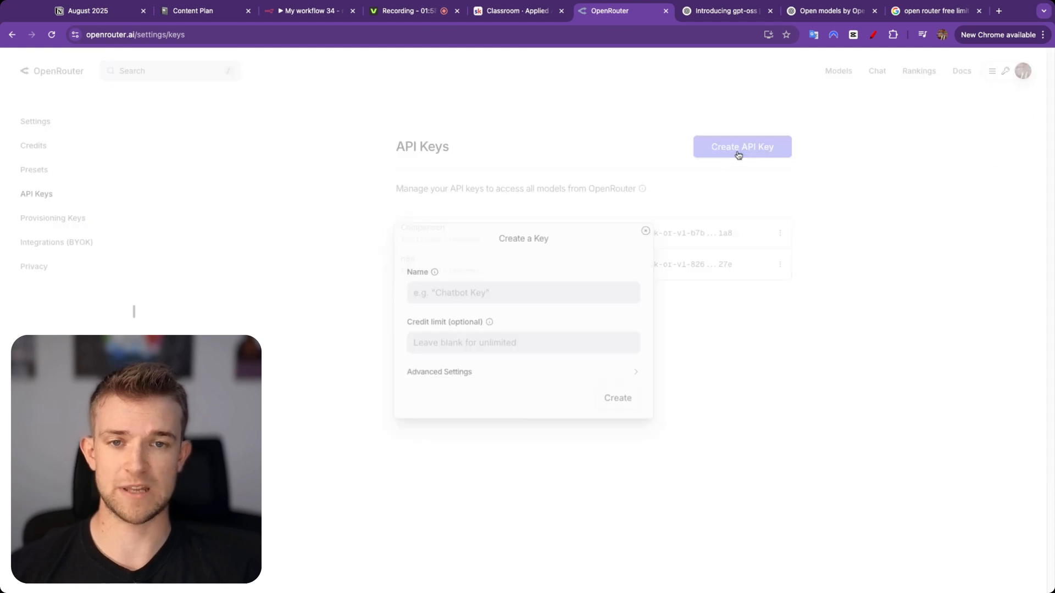
{"action": "type", "text": "D"}
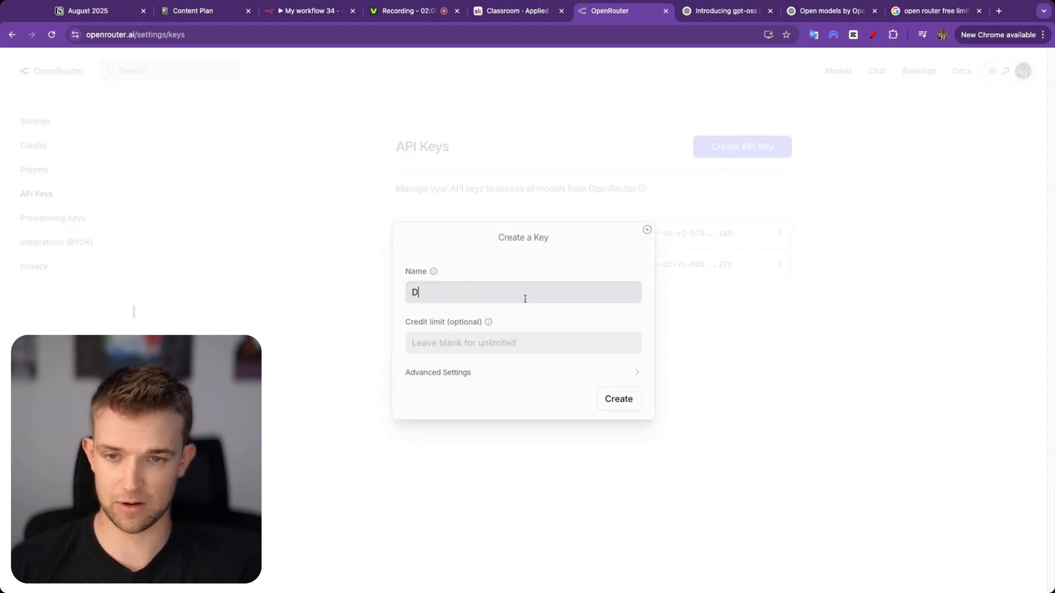
{"action": "type", "text": "ELETE"}
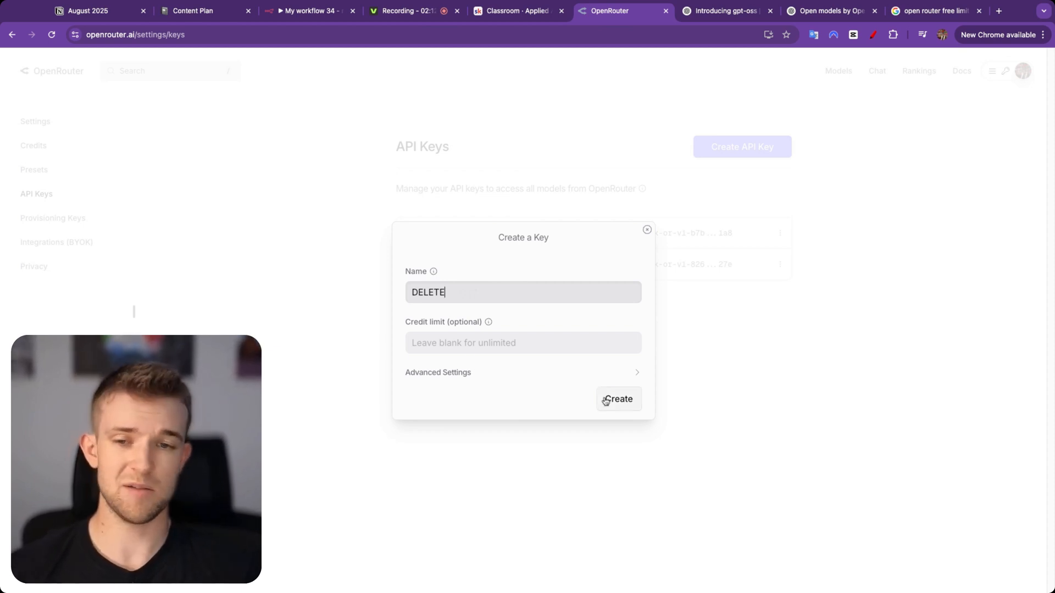
{"action": "left_click", "coordinate": [617, 398]}
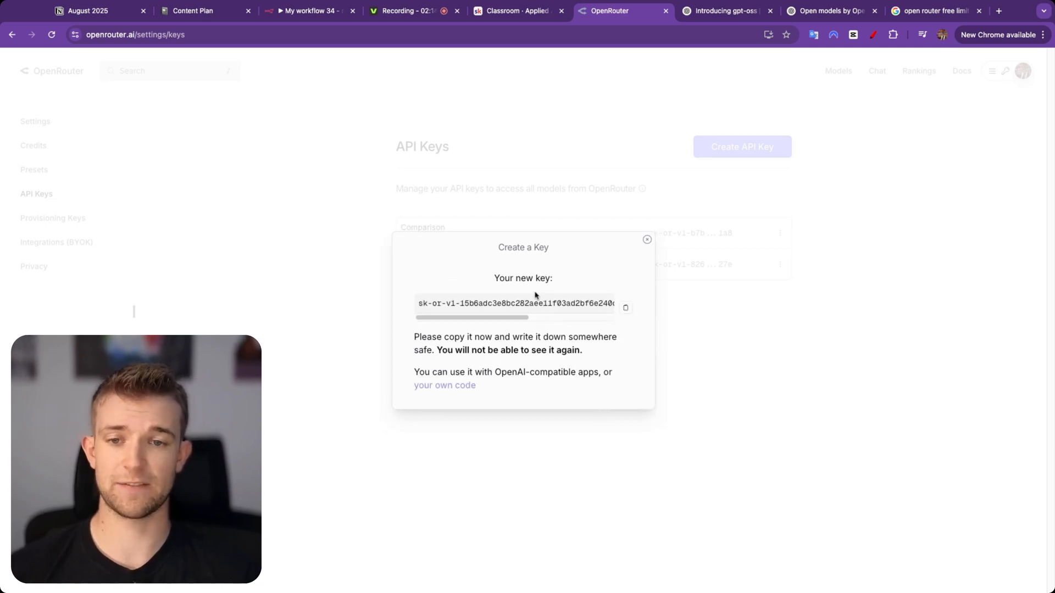
{"action": "left_click", "coordinate": [625, 308]}
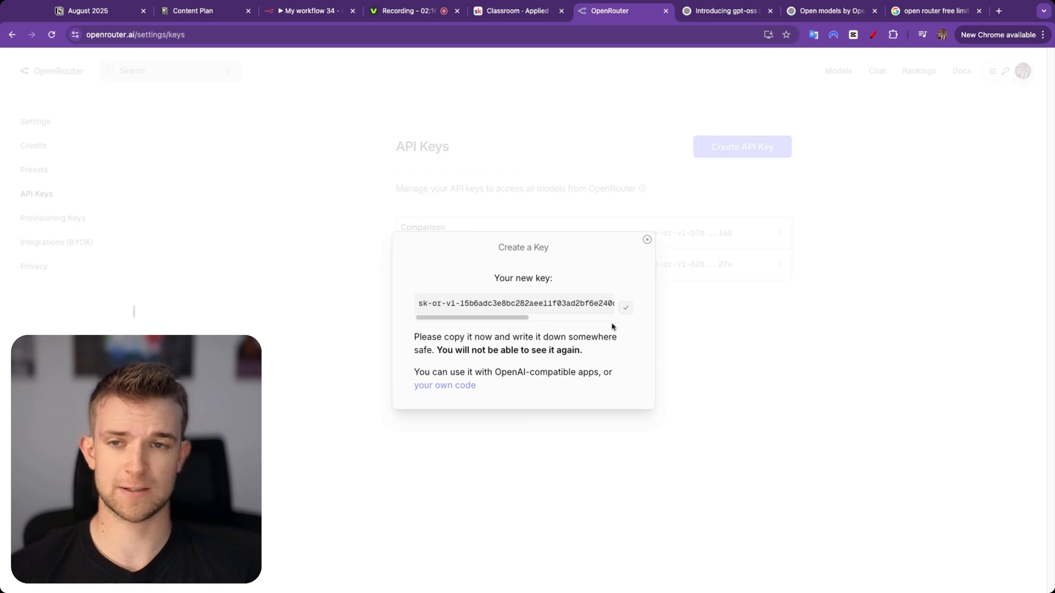
{"action": "left_click", "coordinate": [306, 11]}
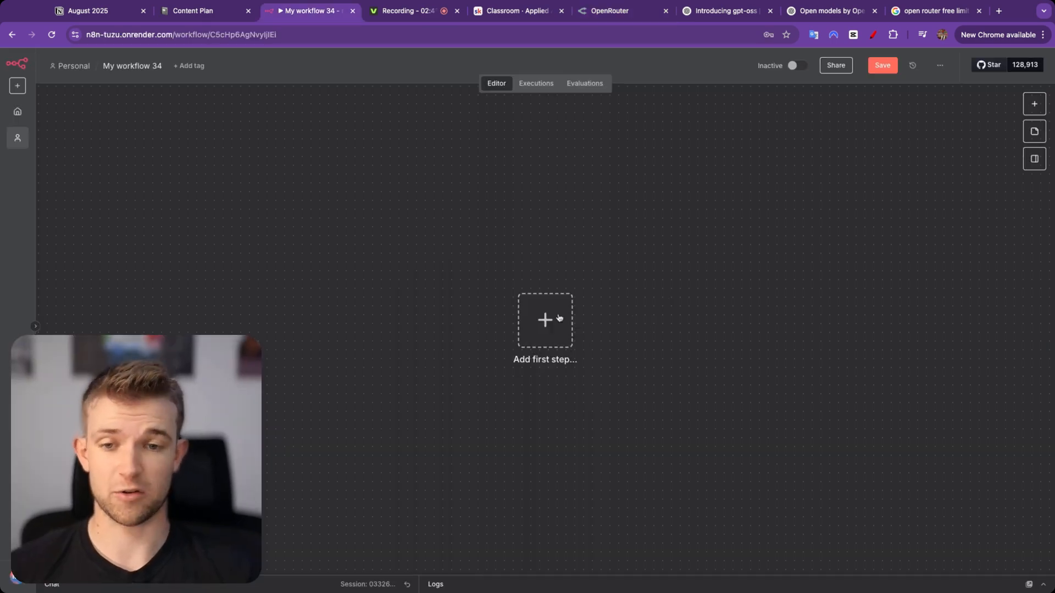
Add a chat message trigger as the first step and an AI Agent after it.
{"action": "type", "text": "cha"}
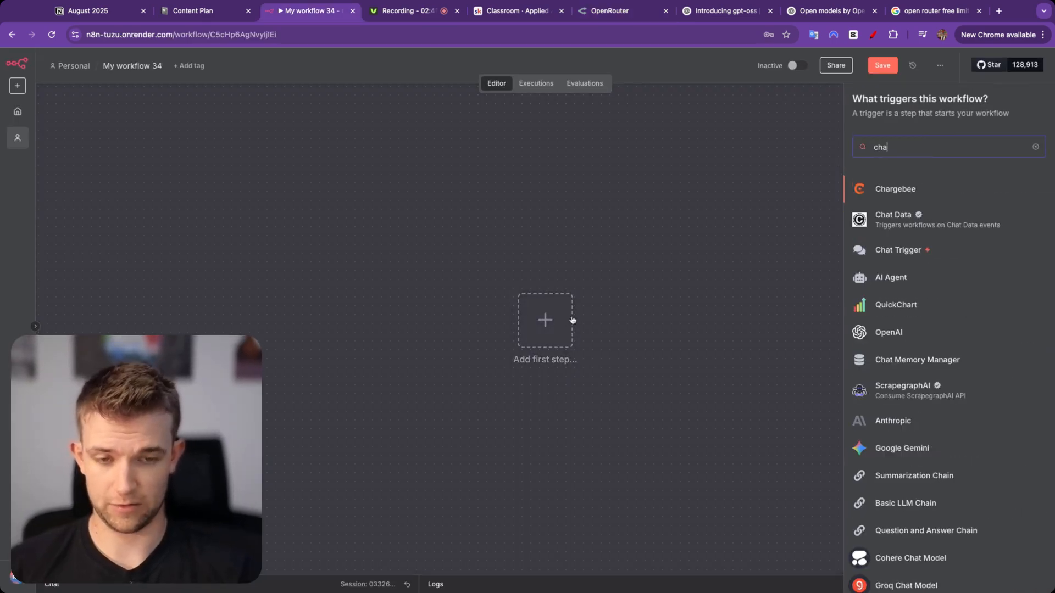
{"action": "left_click", "coordinate": [897, 249]}
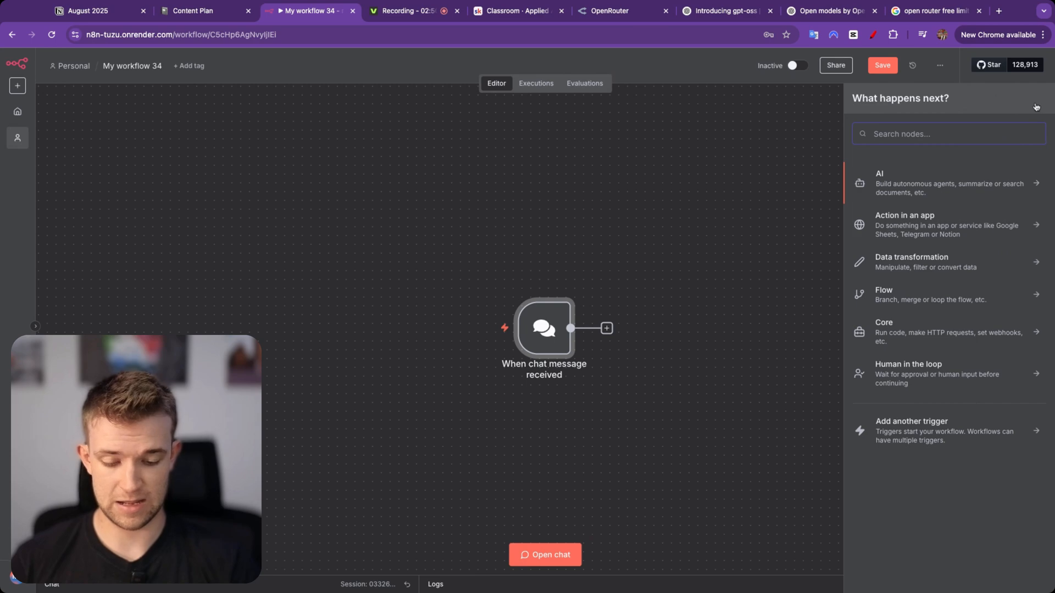
{"action": "type", "text": "aiag"}
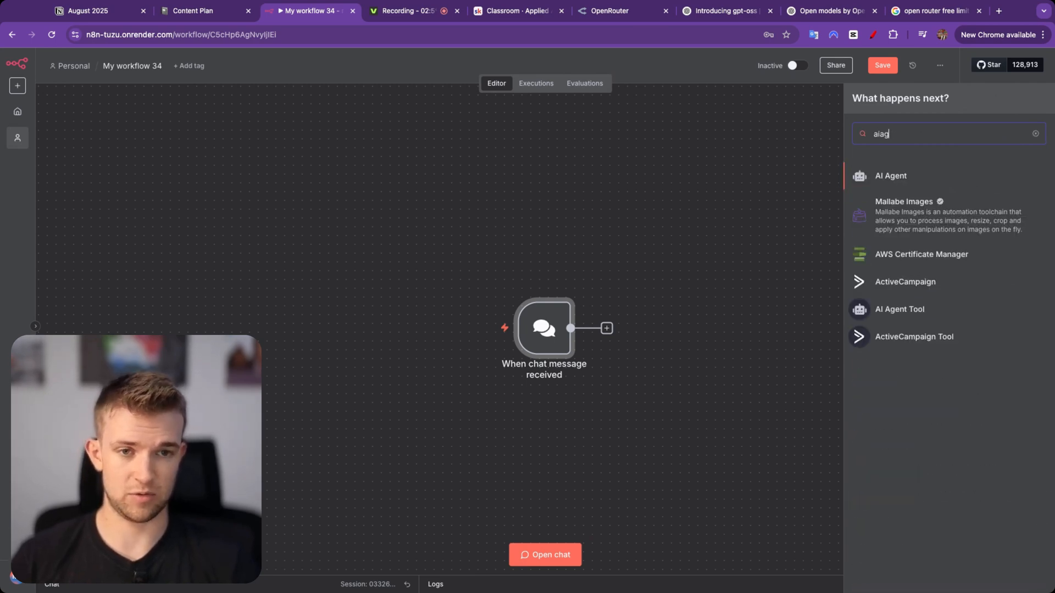
{"action": "left_click", "coordinate": [890, 176]}
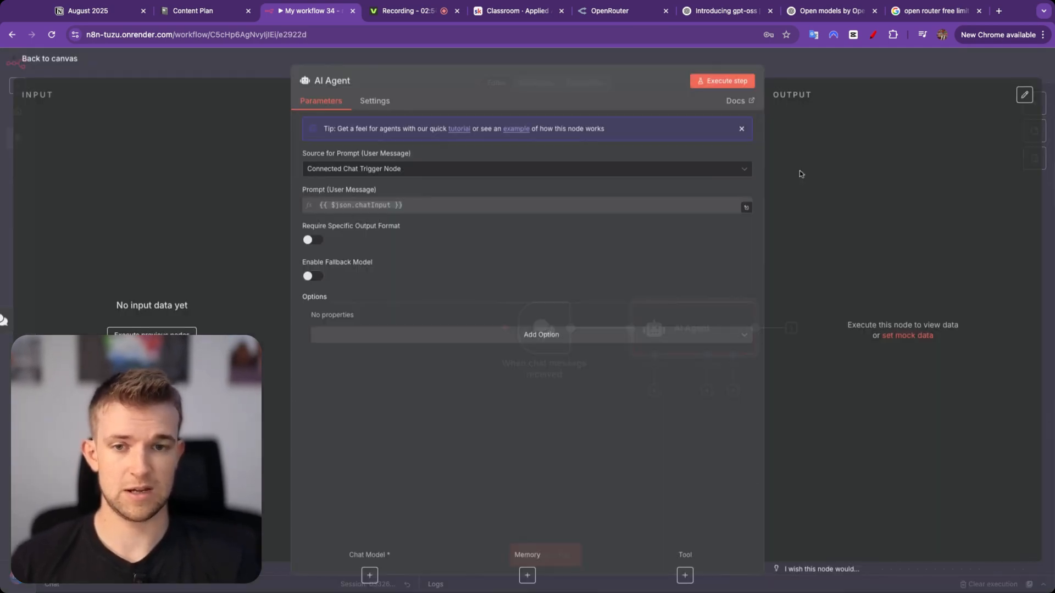
{"action": "left_click", "coordinate": [44, 59]}
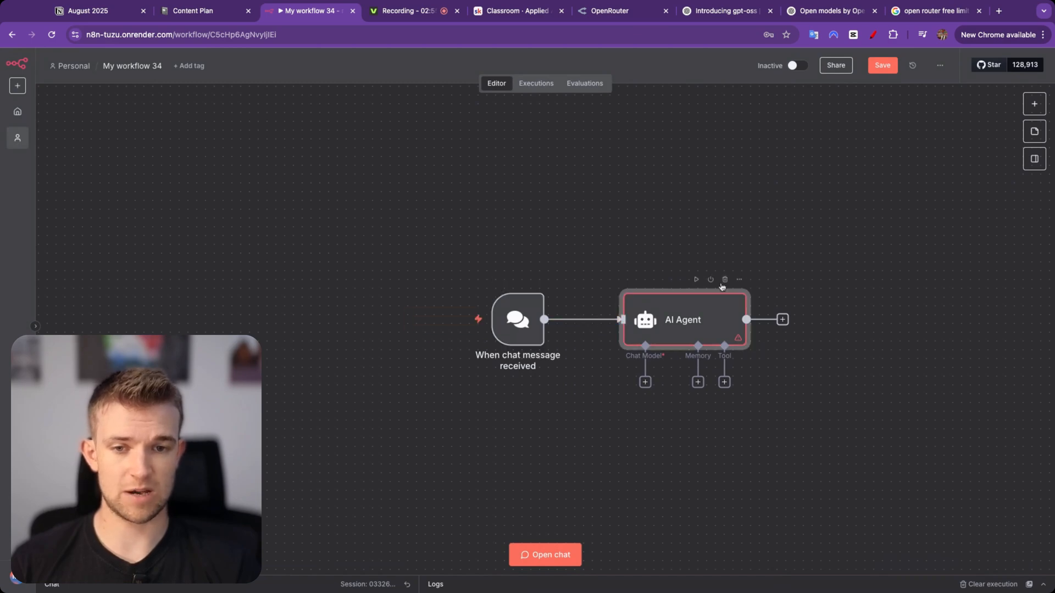
Attach an OpenRouter Chat Model to the agent and add an Information Extractor node.
{"action": "type", "text": "openrout"}
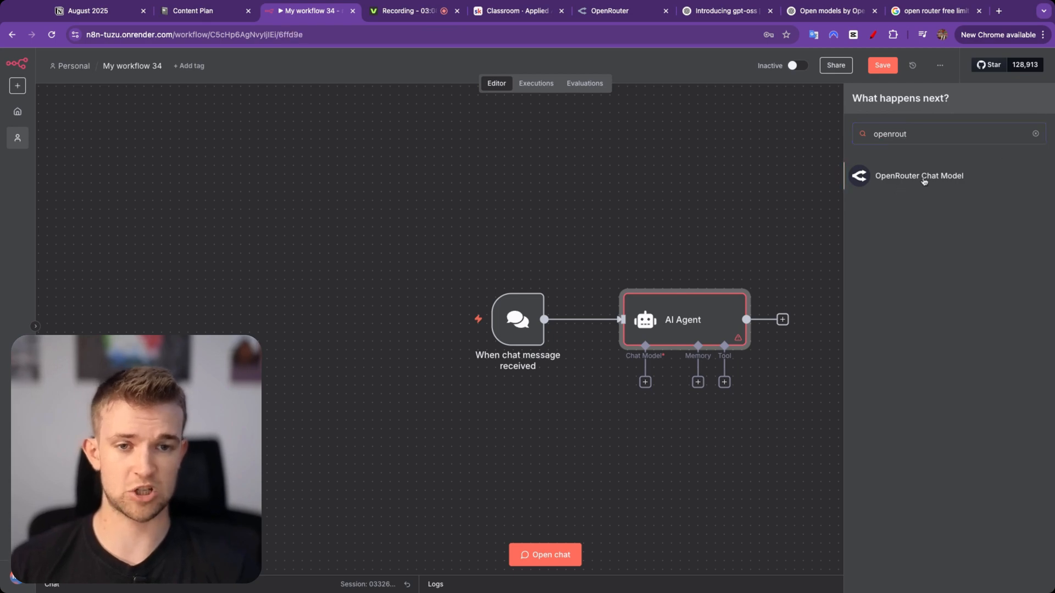
{"action": "left_click", "coordinate": [919, 176]}
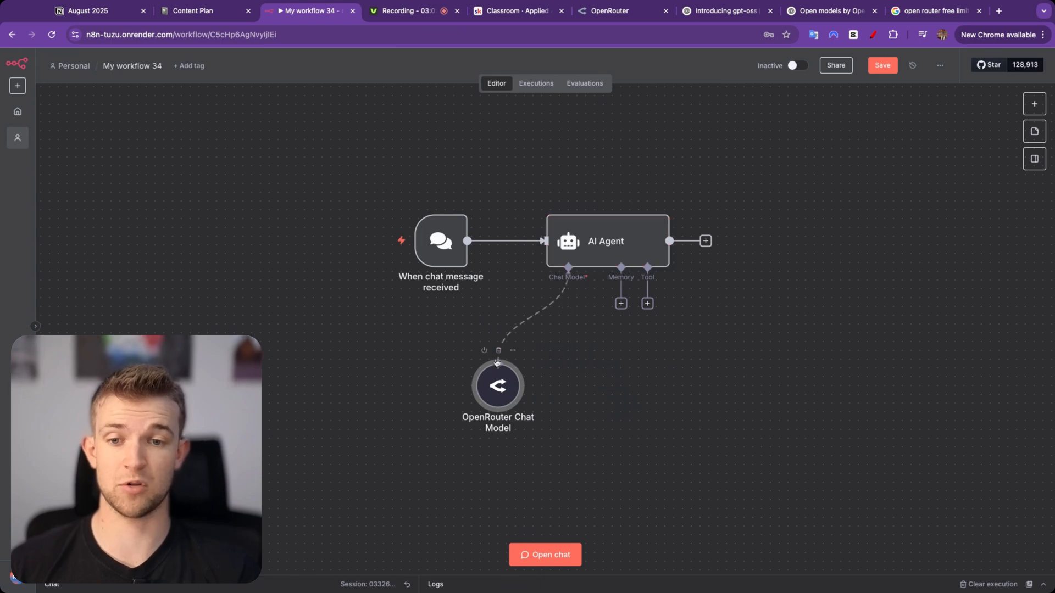
{"action": "type", "text": "yt"}
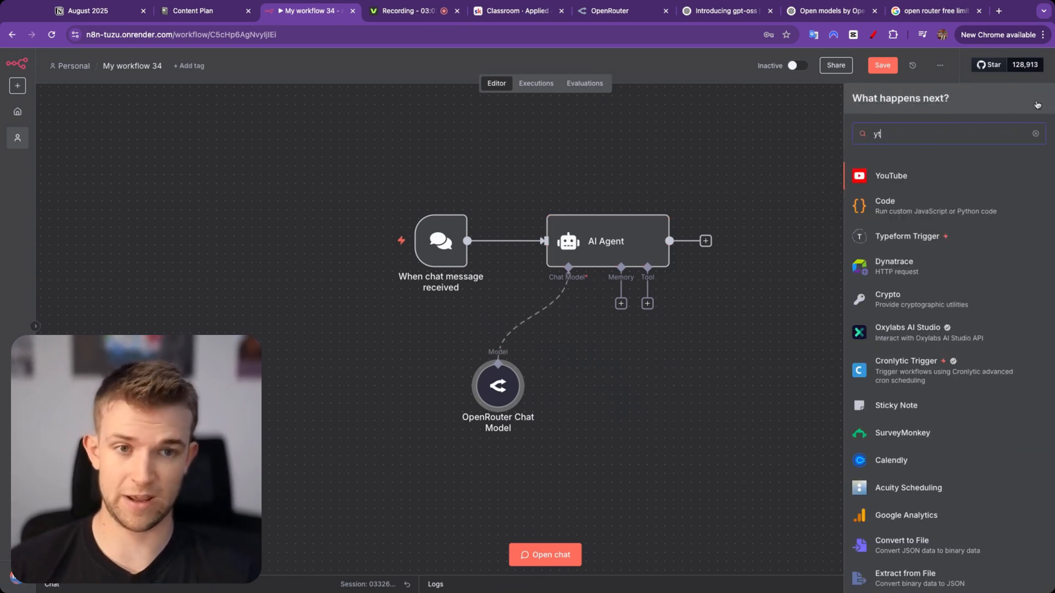
{"action": "type", "text": "text"}
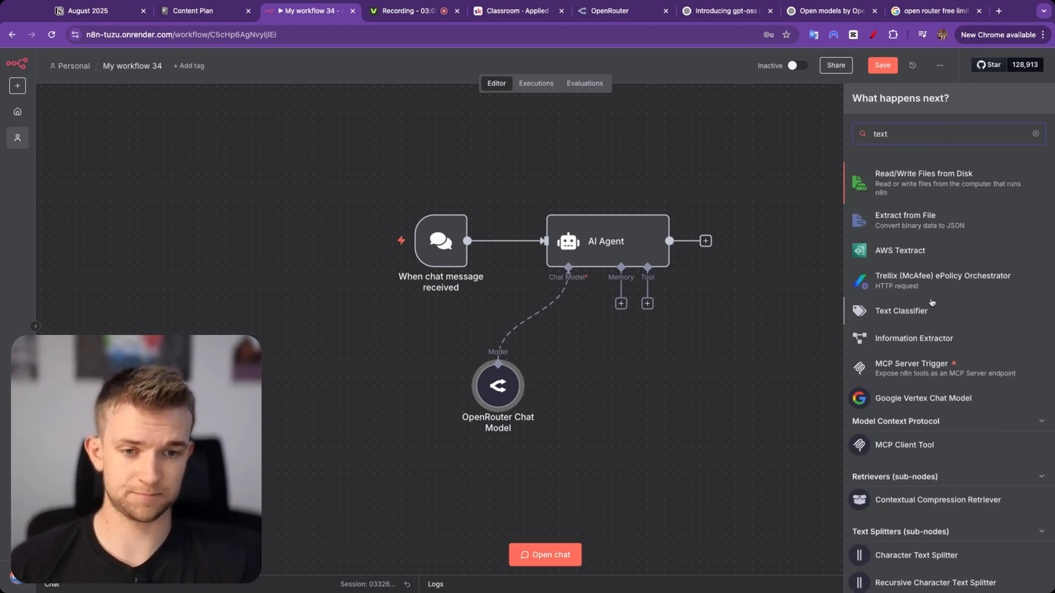
{"action": "left_click", "coordinate": [914, 338]}
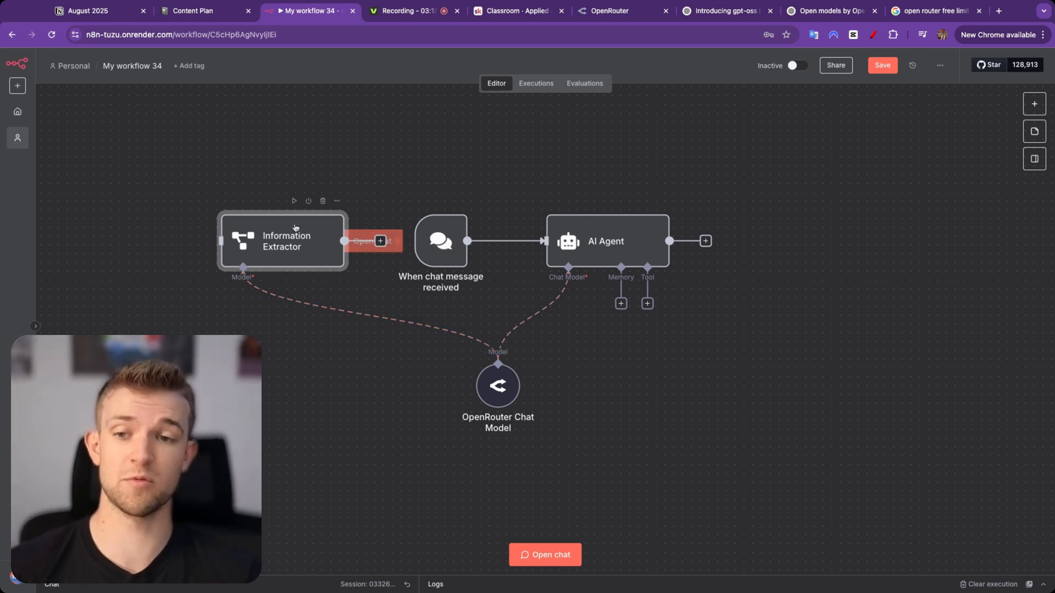
Create and save a new OpenRouter credential with the pasted API key on the Chat Model node.
{"action": "double_click", "coordinate": [498, 386]}
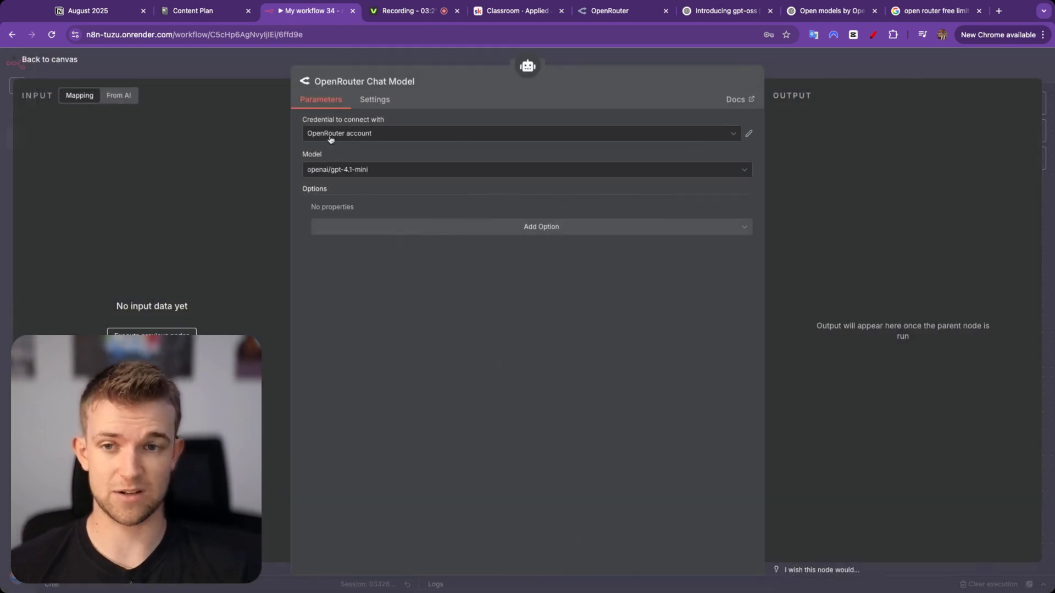
{"action": "left_click", "coordinate": [521, 132]}
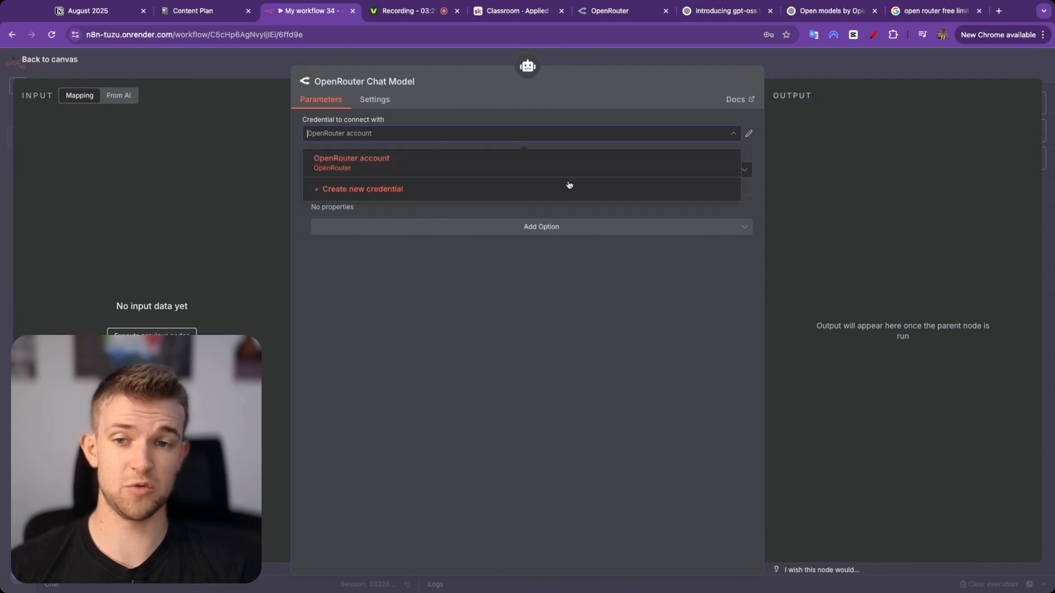
{"action": "left_click", "coordinate": [362, 188]}
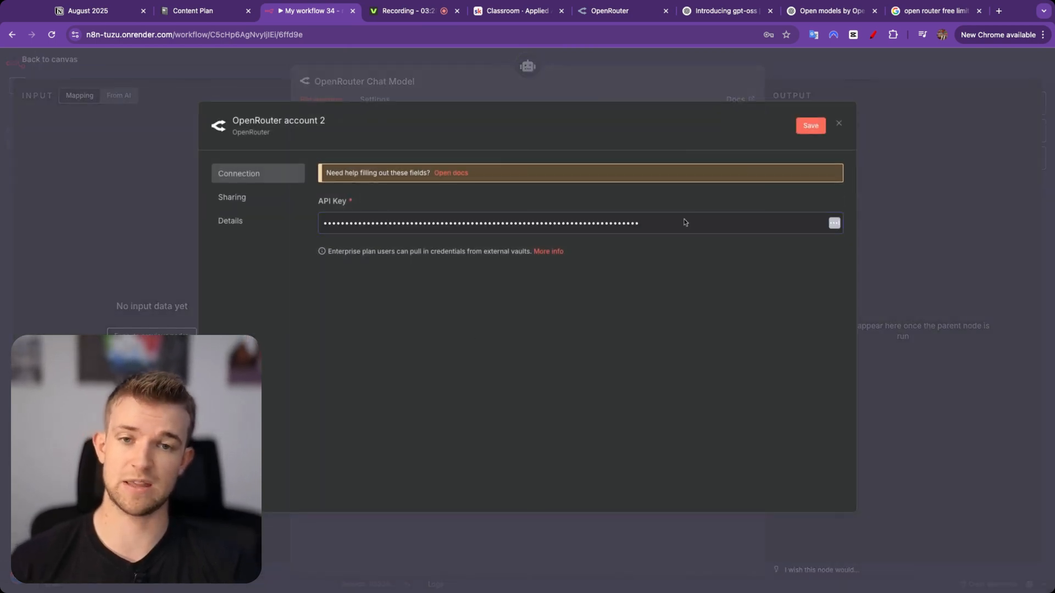
{"action": "left_click", "coordinate": [810, 126]}
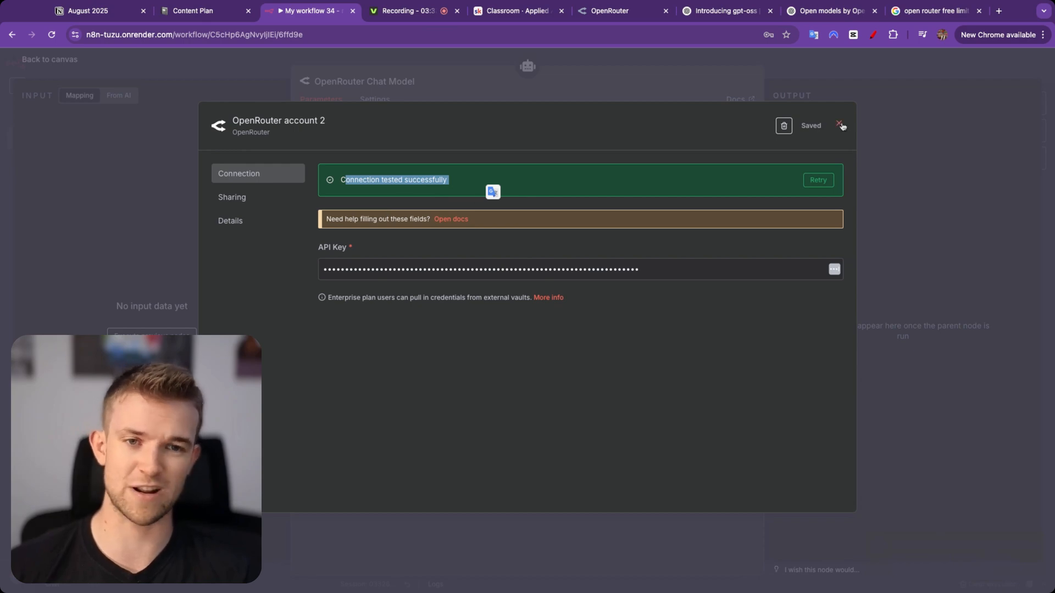
{"action": "left_click", "coordinate": [840, 126]}
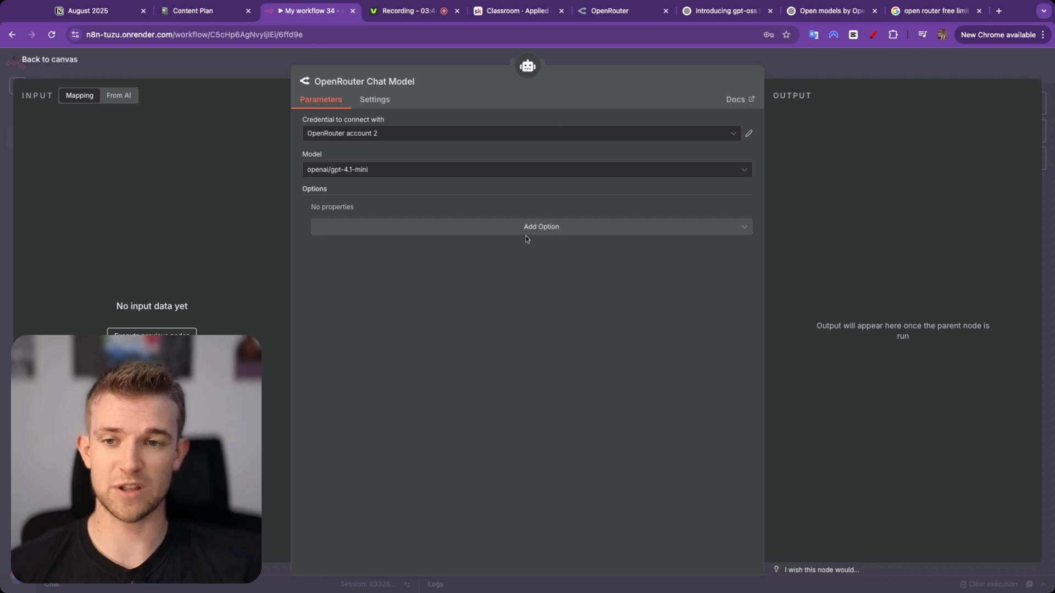
Browse the Model dropdown of the OpenRouter Chat Model through the available models.
{"action": "left_click", "coordinate": [525, 168]}
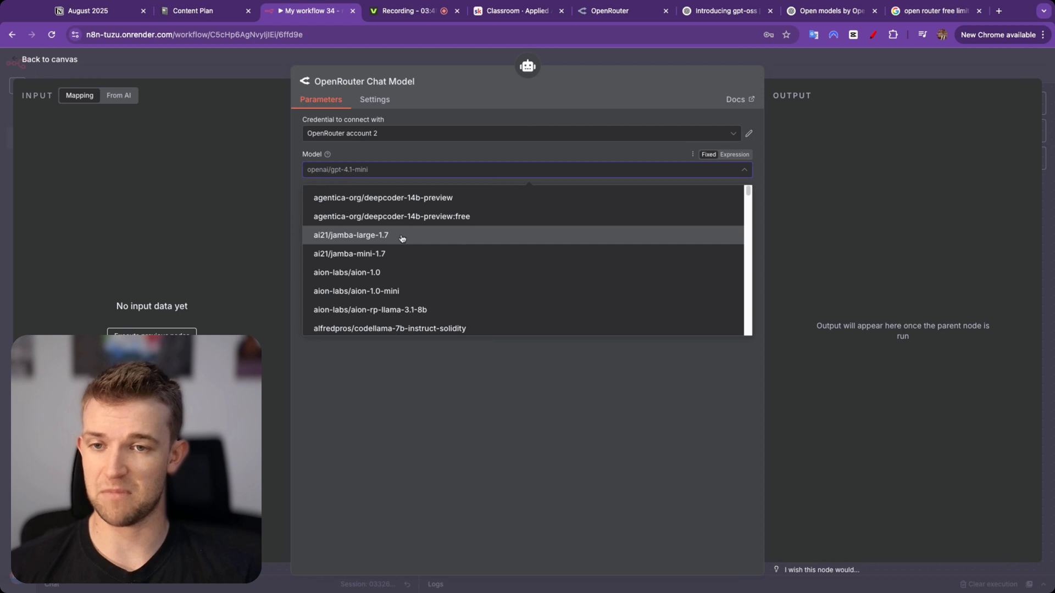
{"action": "mouse_move", "coordinate": [400, 227]}
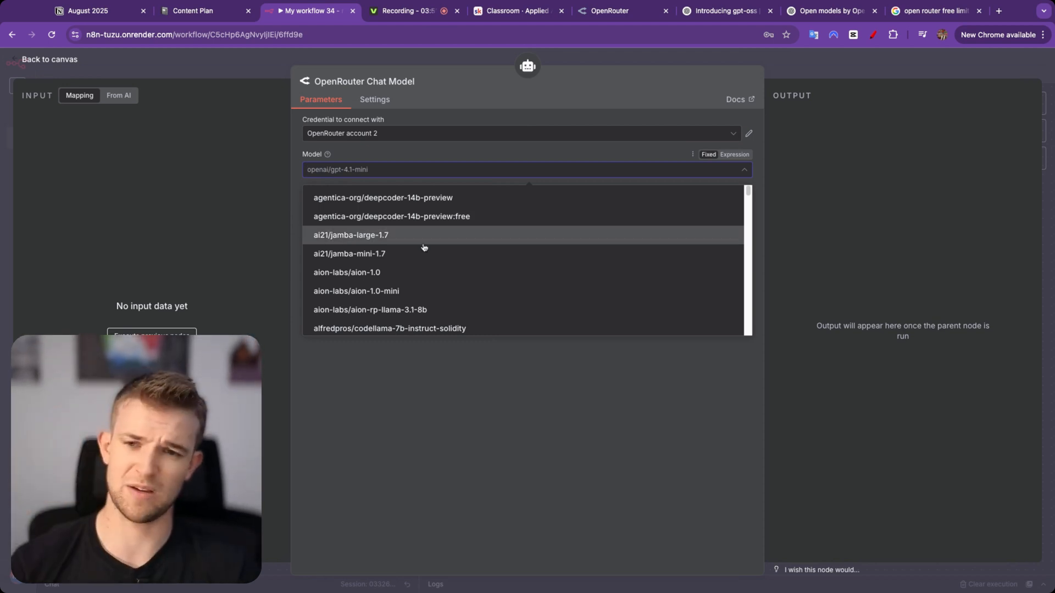
{"action": "scroll", "scroll_direction": "down", "scroll_amount": 3}
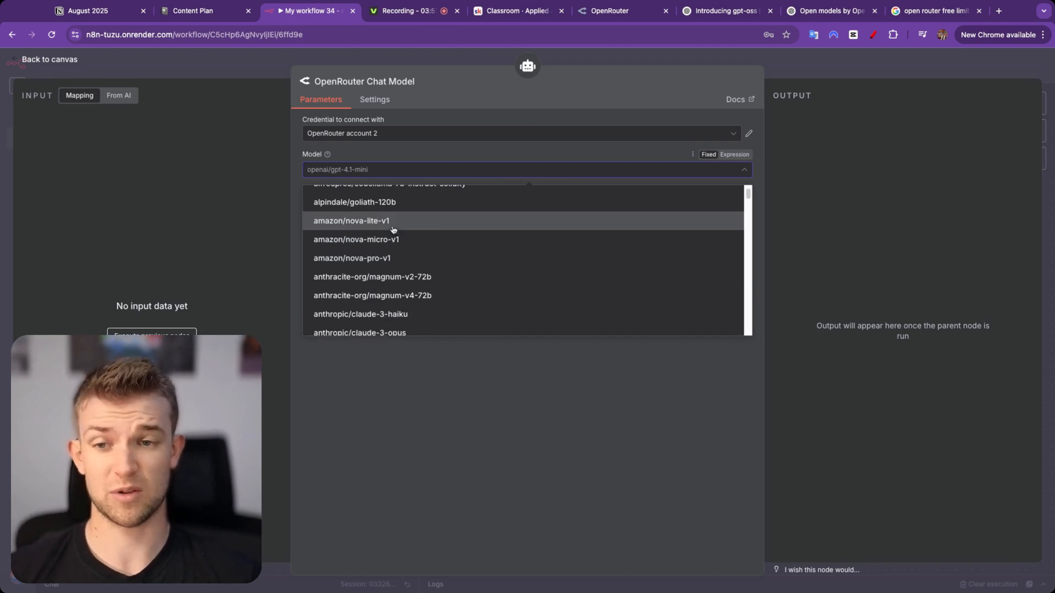
{"action": "scroll", "scroll_direction": "down", "scroll_amount": 3}
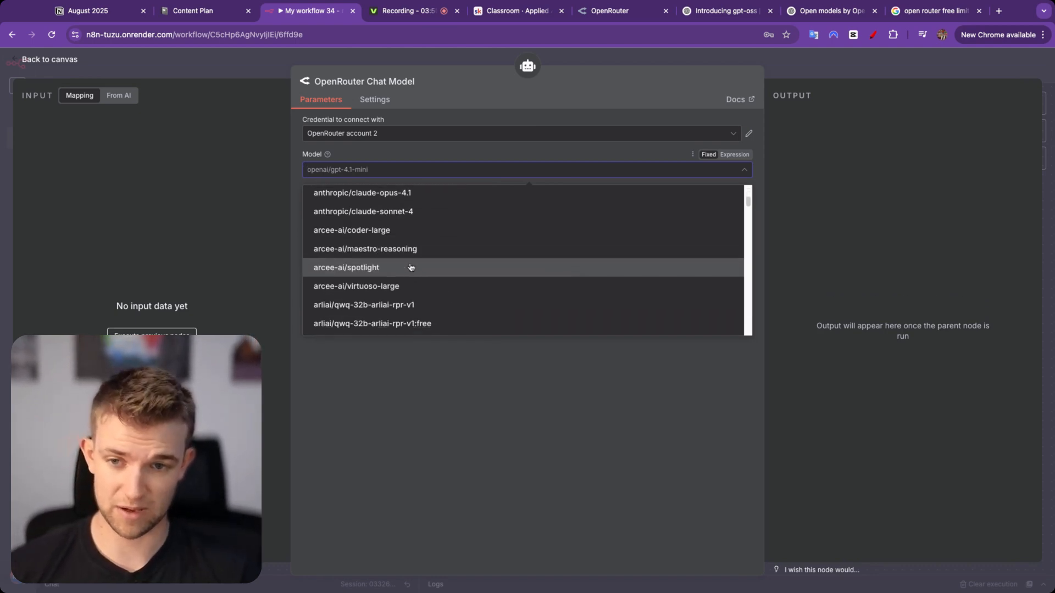
{"action": "scroll", "scroll_direction": "down", "scroll_amount": 3}
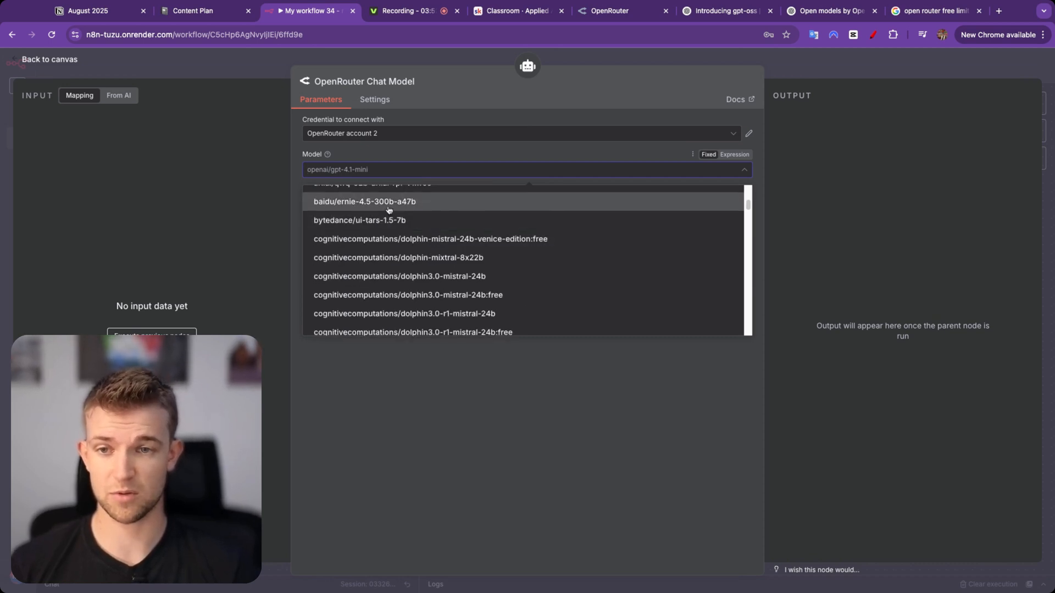
{"action": "scroll", "scroll_direction": "down", "scroll_amount": 3}
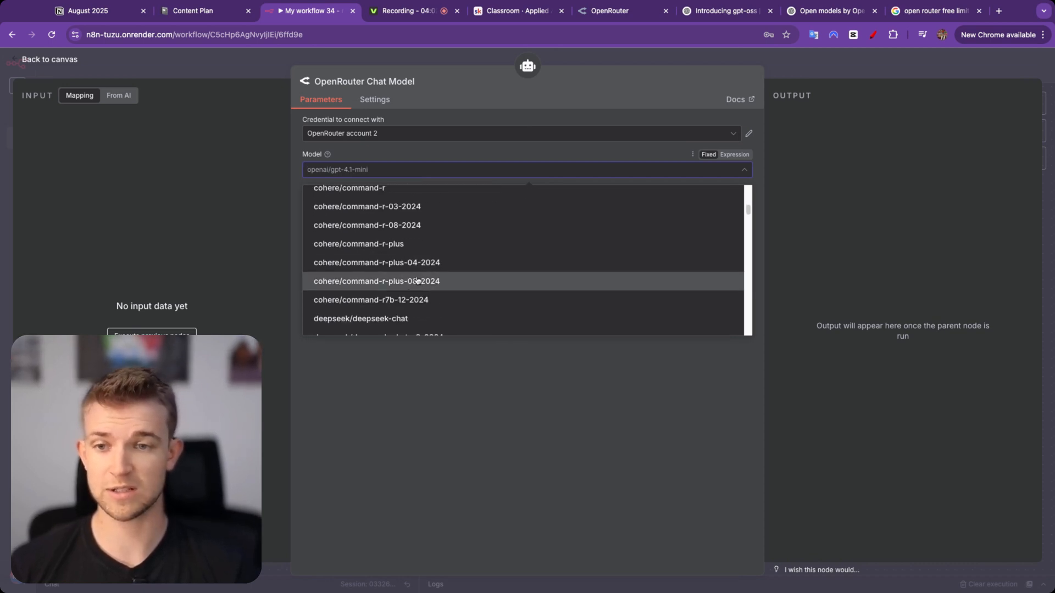
{"action": "scroll", "scroll_direction": "down", "scroll_amount": 3}
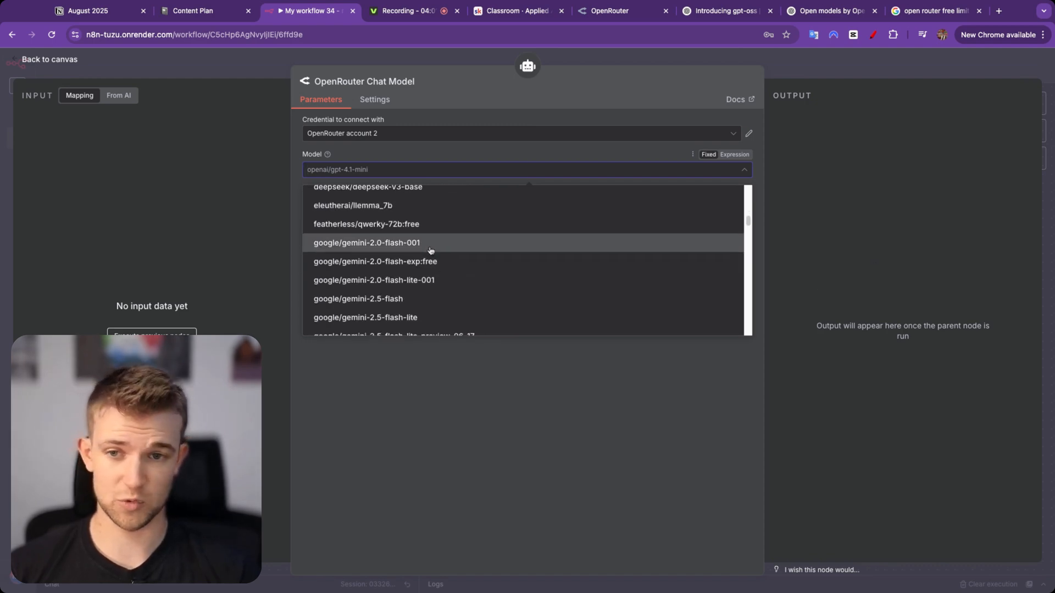
{"action": "scroll", "scroll_direction": "down", "scroll_amount": 3}
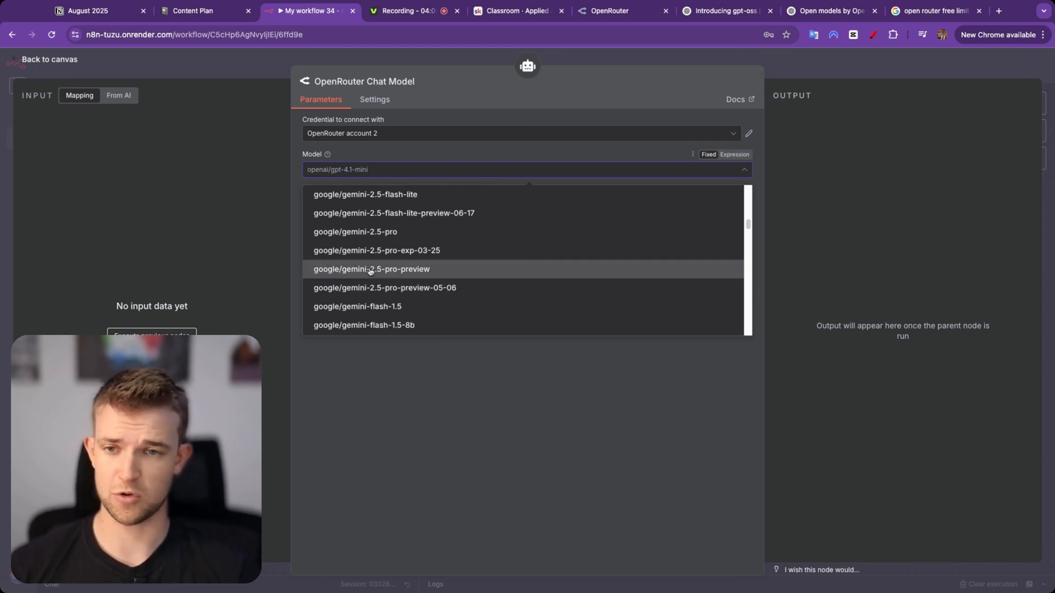
{"action": "scroll", "scroll_direction": "down", "scroll_amount": 3}
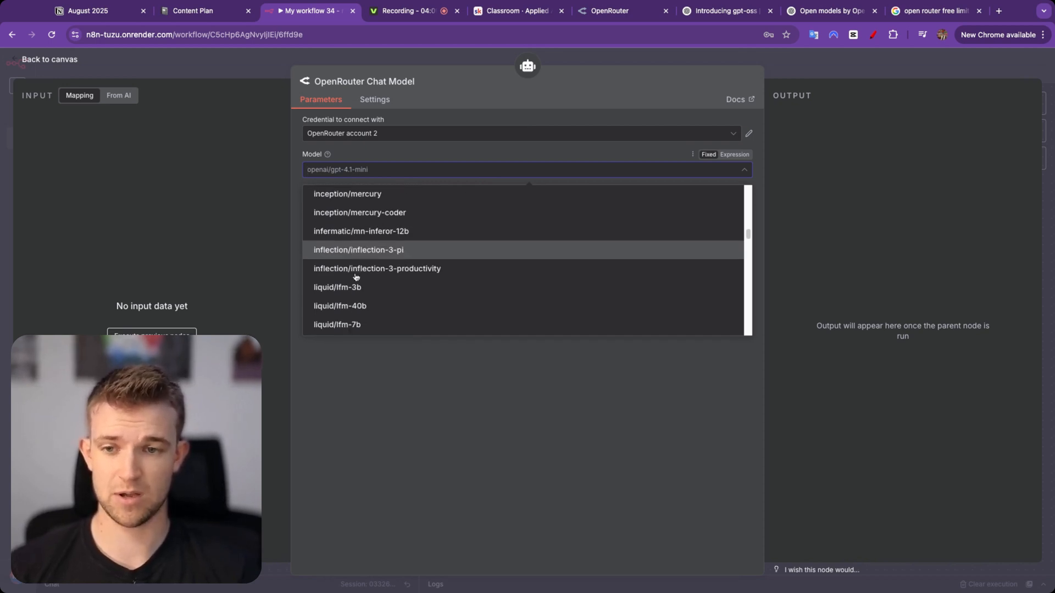
{"action": "scroll", "scroll_direction": "down", "scroll_amount": 3}
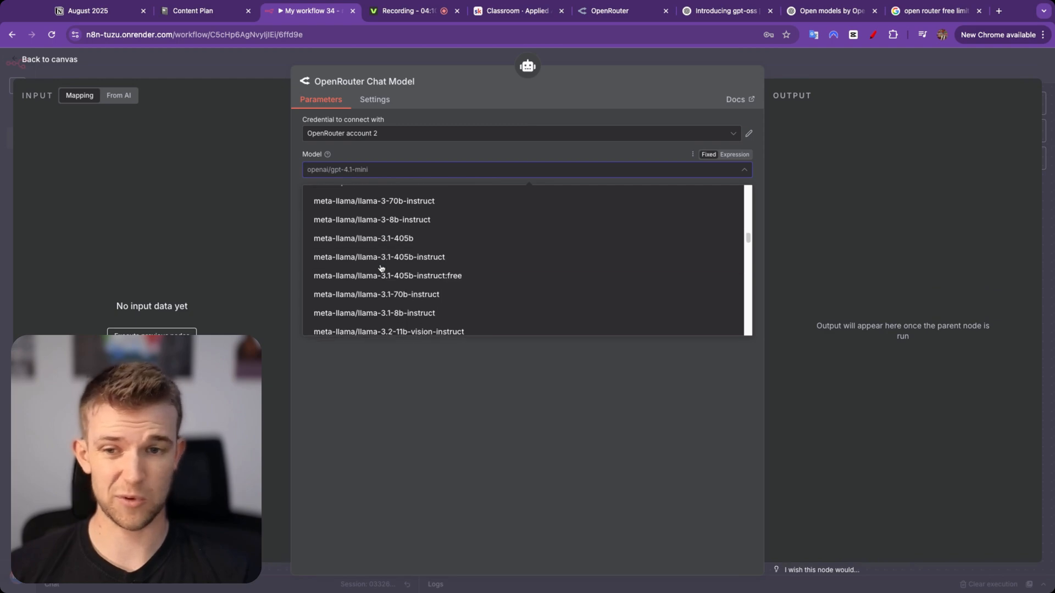
{"action": "scroll", "scroll_direction": "down", "scroll_amount": 3}
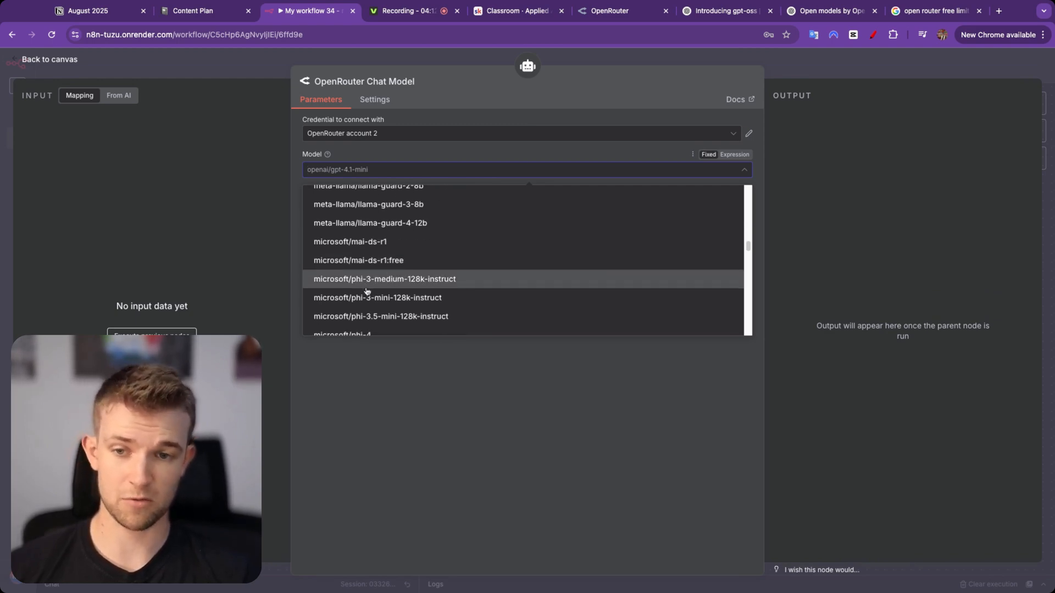
{"action": "scroll", "scroll_direction": "down", "scroll_amount": 3}
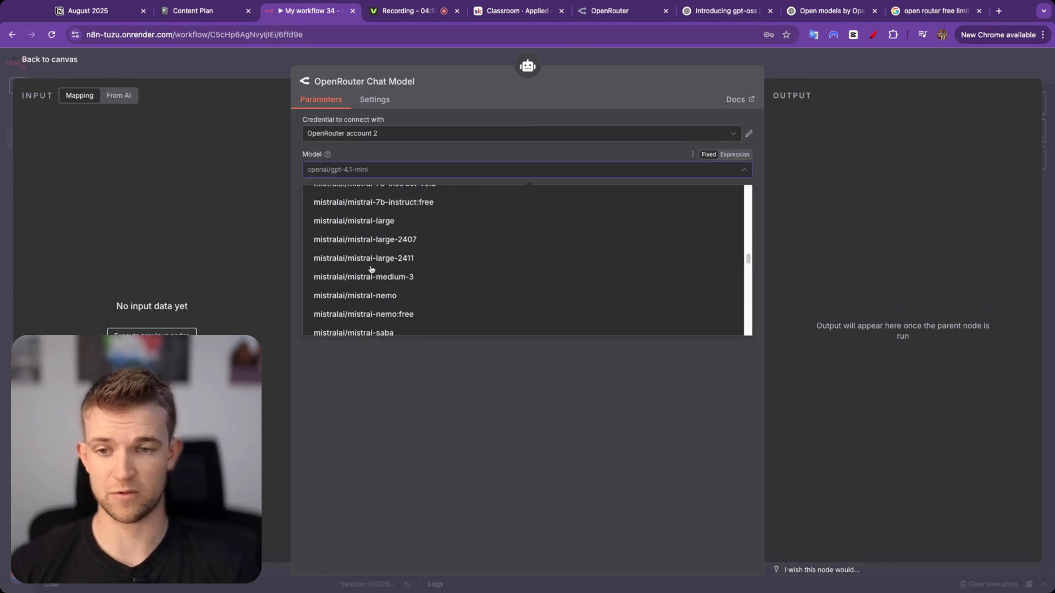
{"action": "scroll", "scroll_direction": "down", "scroll_amount": 3}
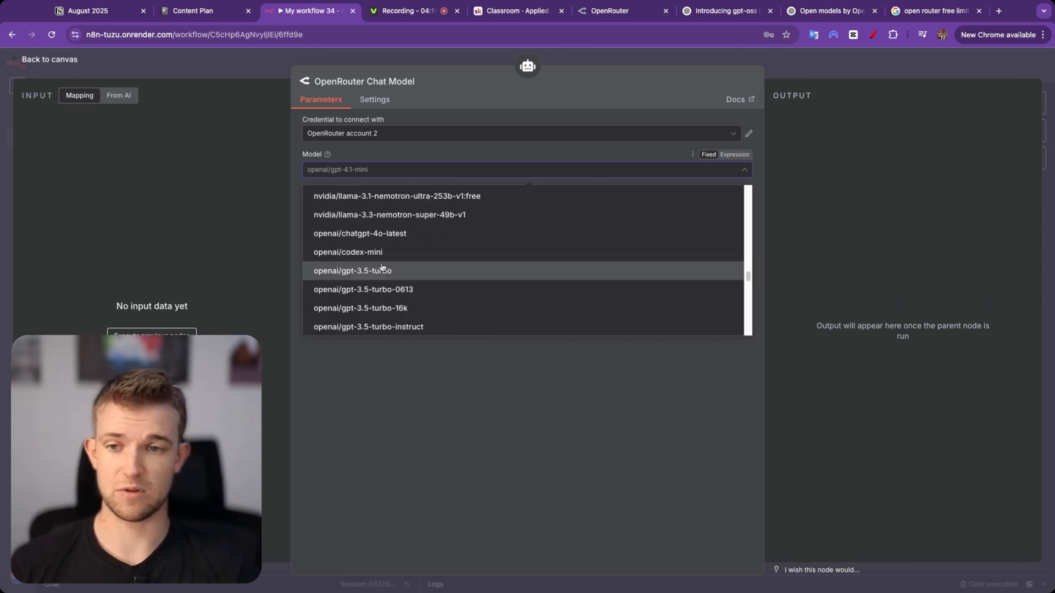
{"action": "scroll", "scroll_direction": "down", "scroll_amount": 3}
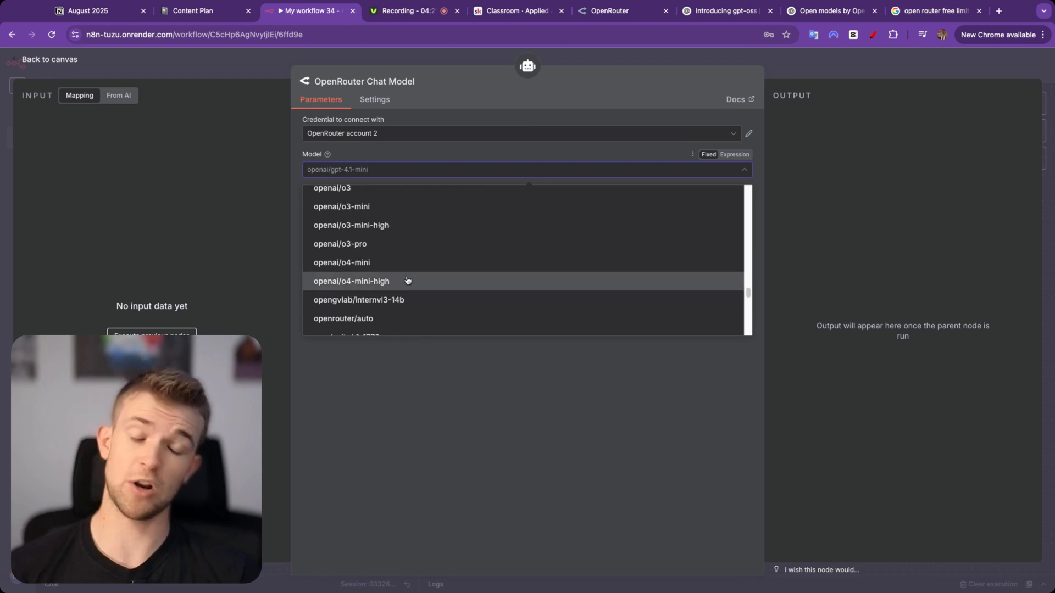
Search 'gpt' and set the model to openai/gpt-oss-20b, then return to the canvas.
{"action": "type", "text": "pt"}
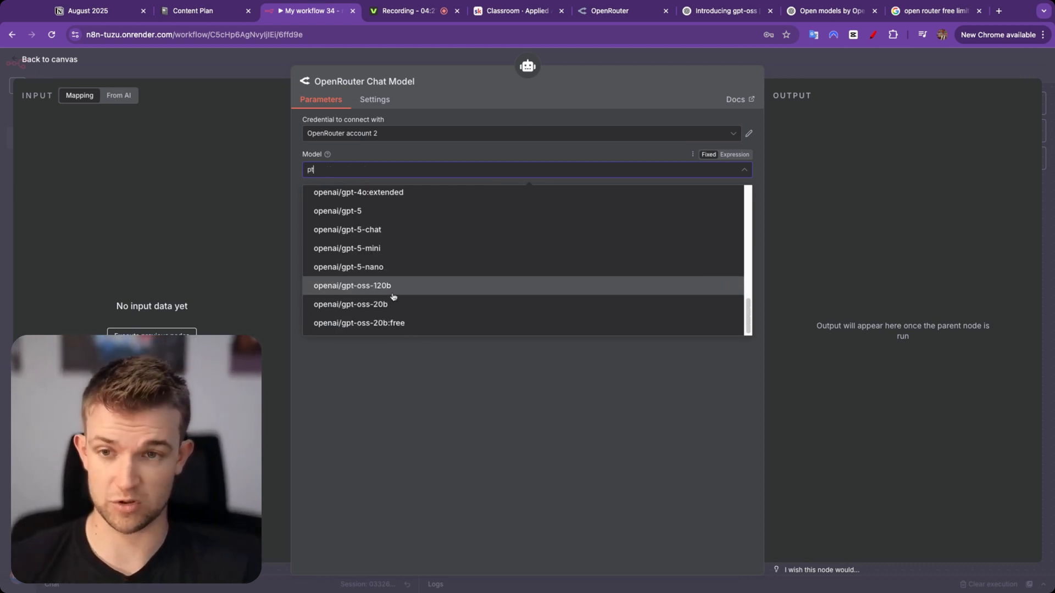
{"action": "type", "text": "gpt"}
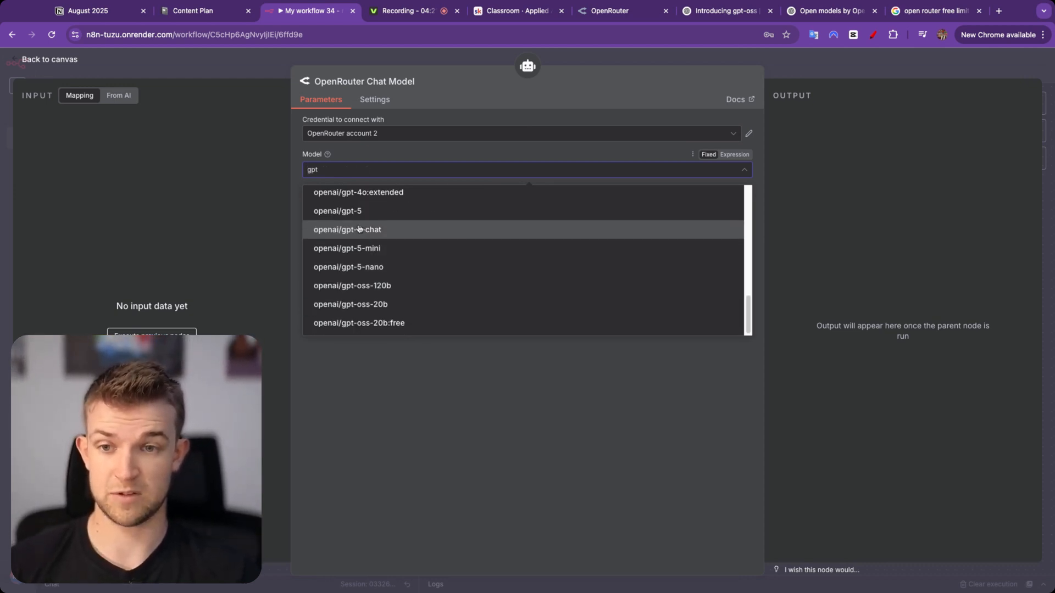
{"action": "left_click", "coordinate": [49, 59]}
{"action": "type", "text": "os"}
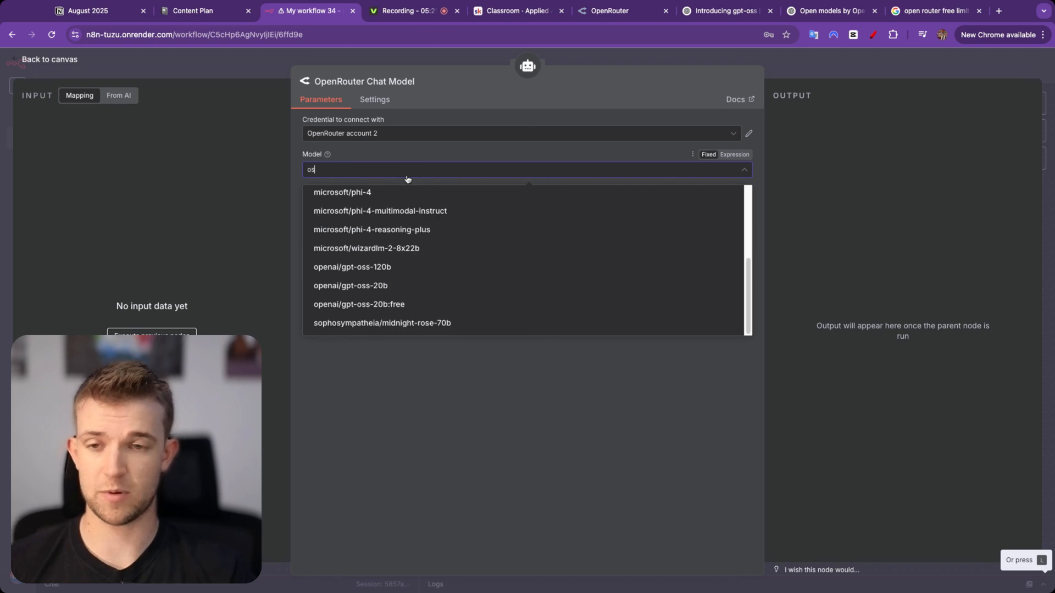
{"action": "left_click", "coordinate": [352, 266]}
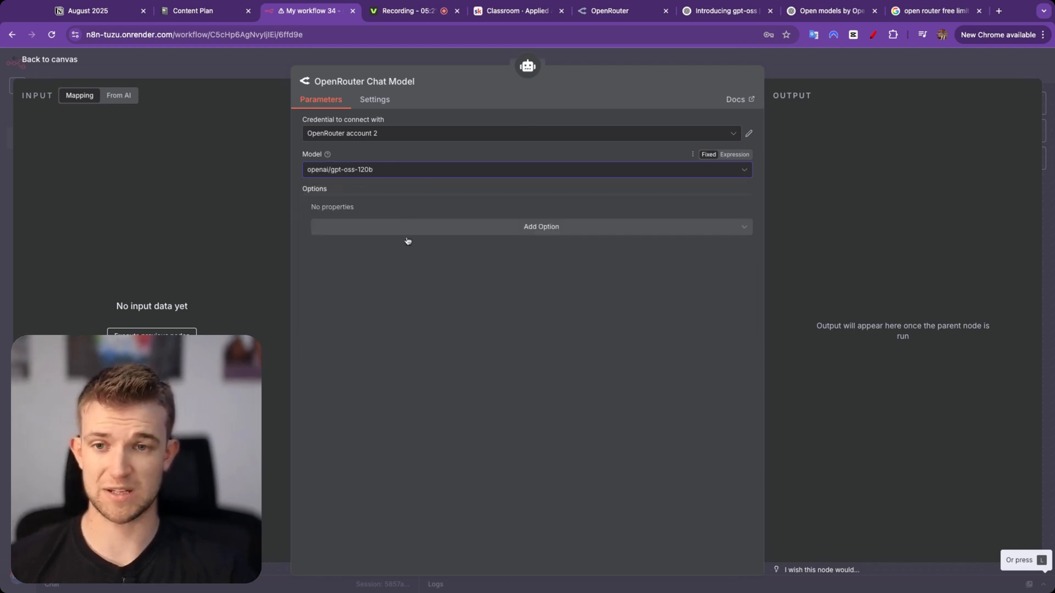
{"action": "left_click", "coordinate": [525, 169]}
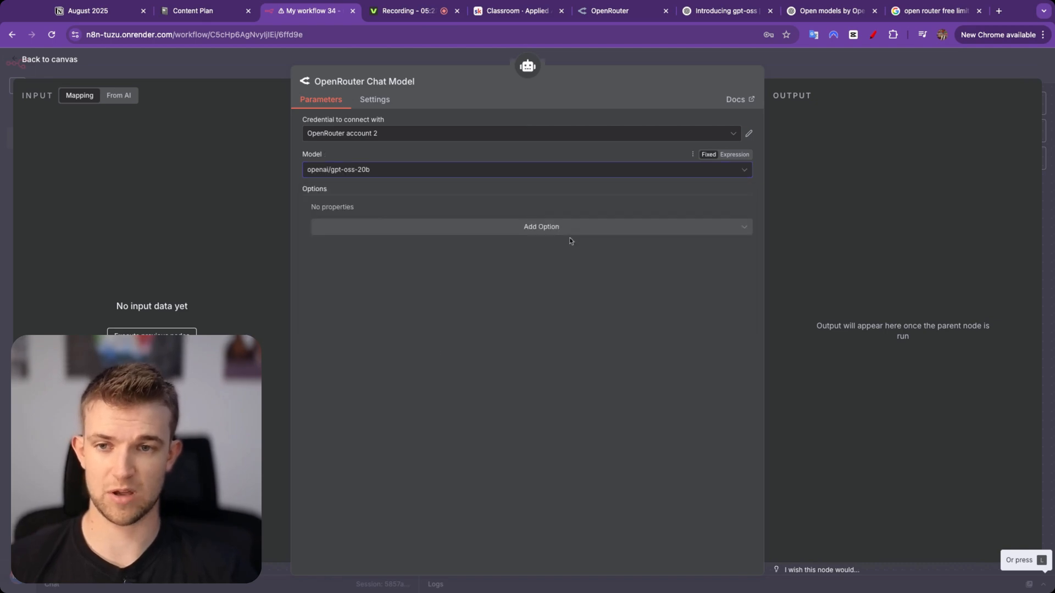
{"action": "left_click", "coordinate": [49, 59]}
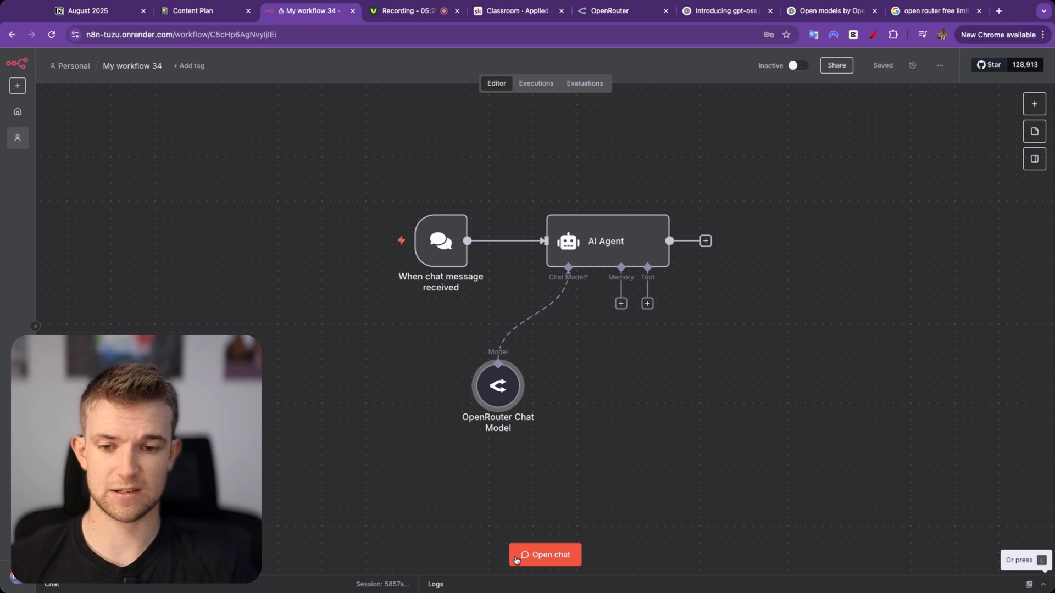
Test the workflow in chat asking the capital of Italy and get the reply Rome.
{"action": "left_click", "coordinate": [544, 555]}
{"action": "type", "text": "What is the capital of italy"}
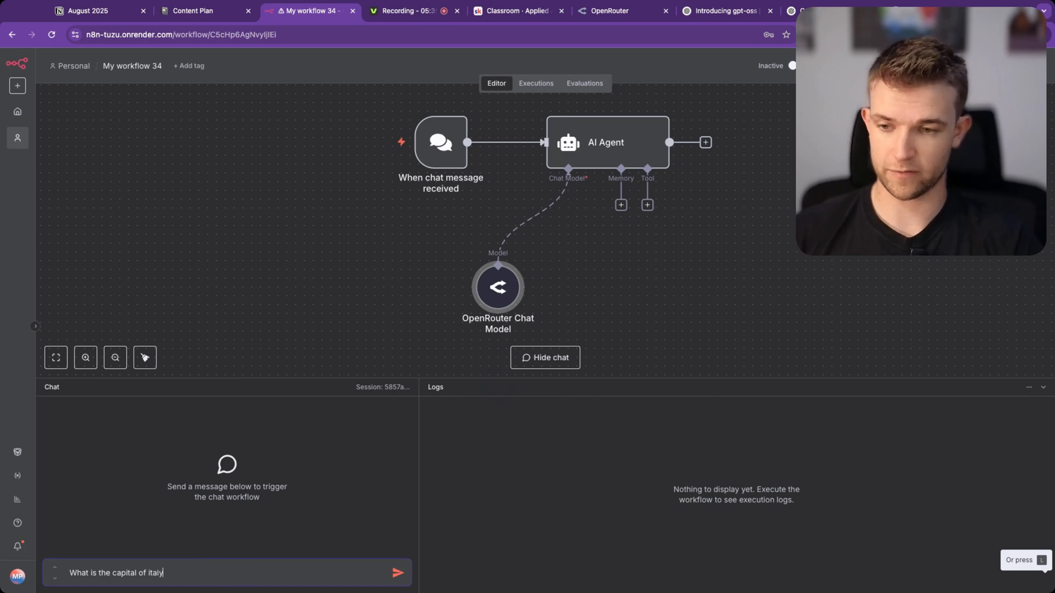
{"action": "left_click", "coordinate": [398, 572]}
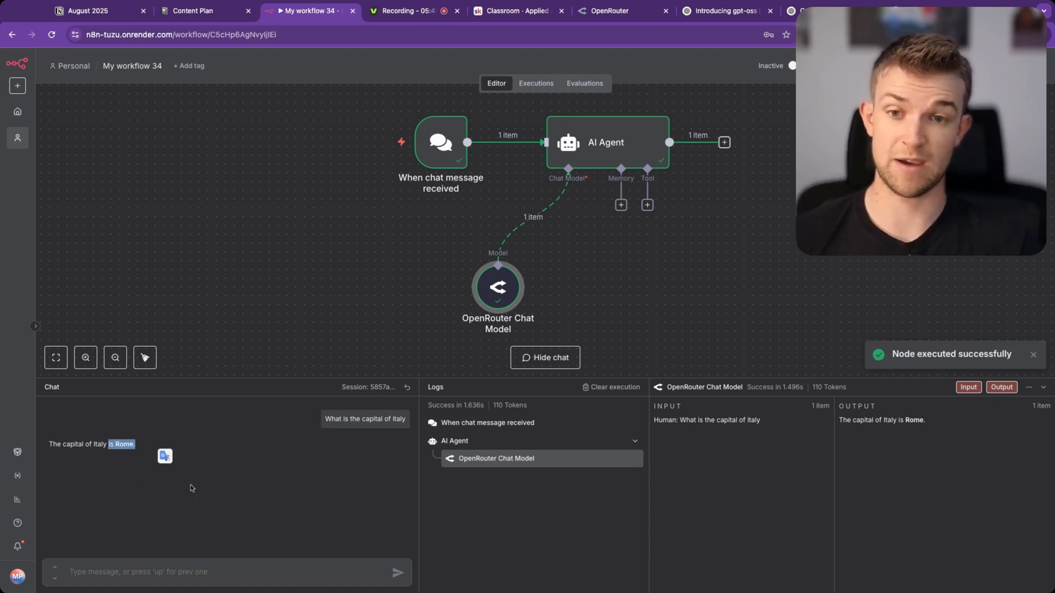
{"action": "left_click", "coordinate": [545, 357]}
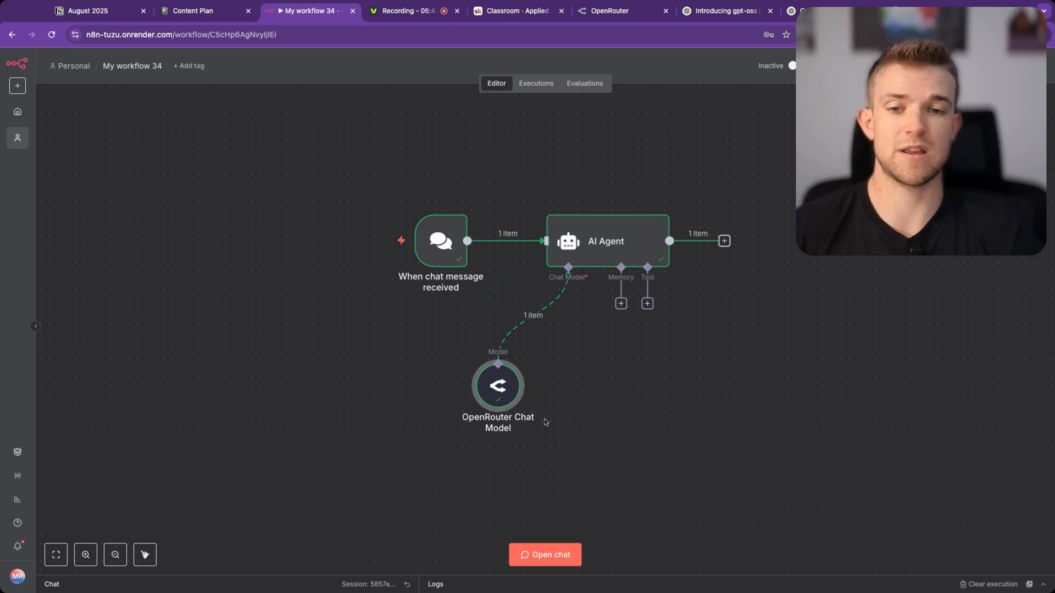
Search 'free' in the Model dropdown and select openai/gpt-oss-20b:free.
{"action": "double_click", "coordinate": [497, 386]}
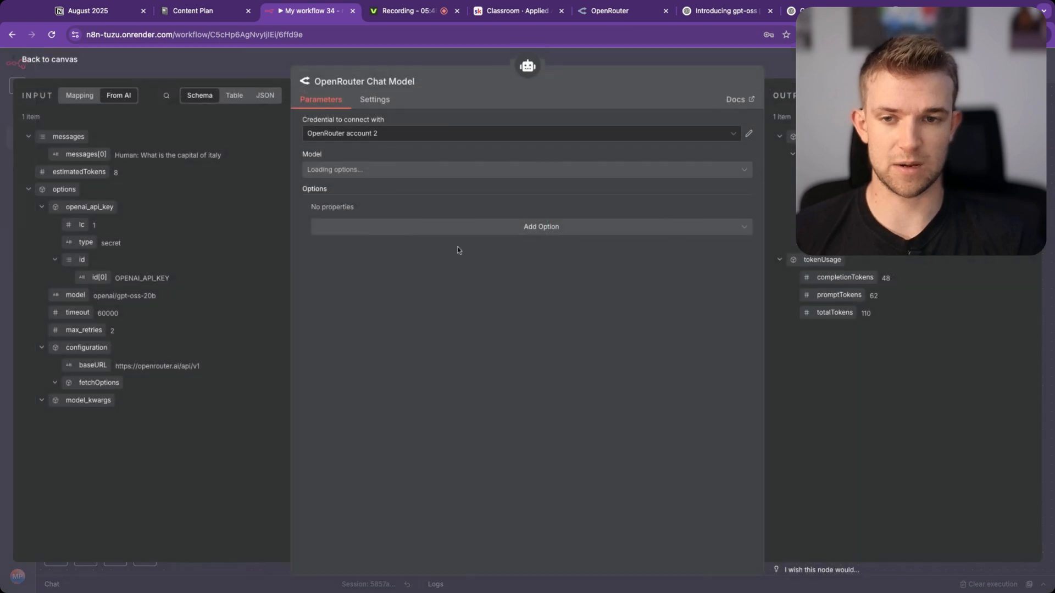
{"action": "left_click", "coordinate": [524, 169]}
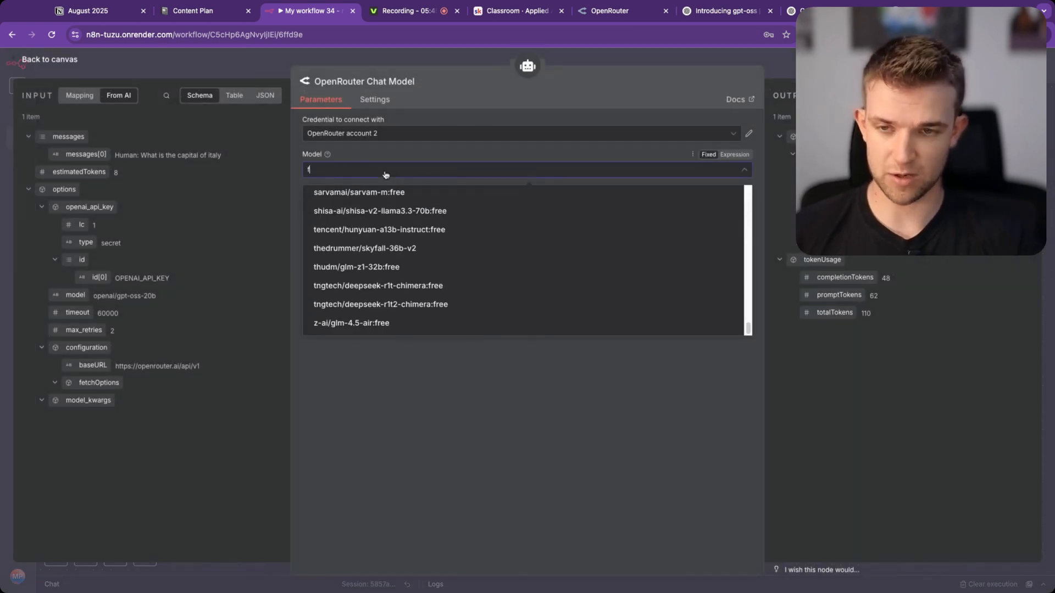
{"action": "type", "text": "ree"}
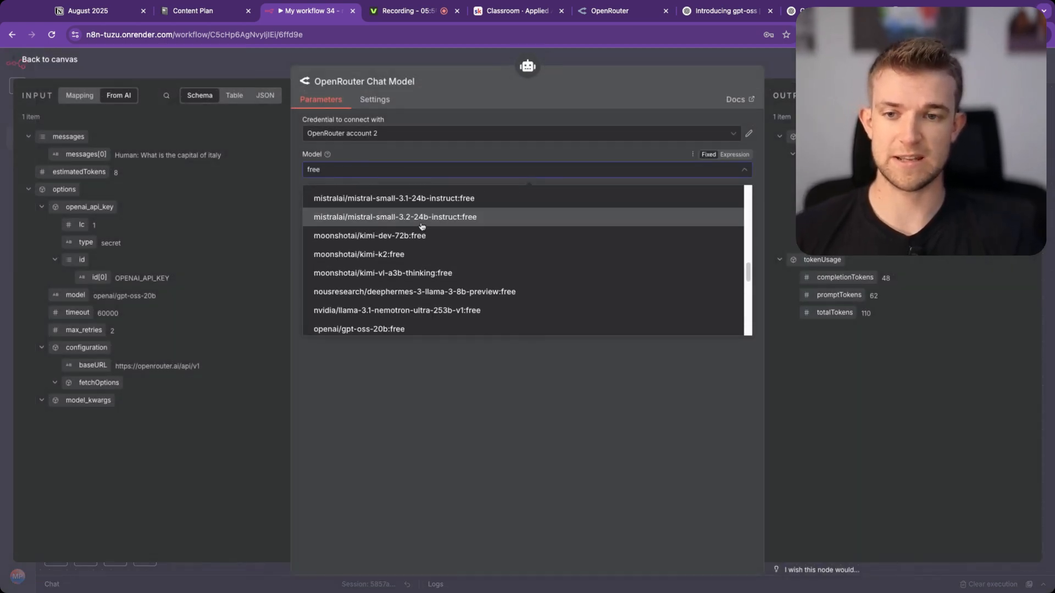
{"action": "scroll", "scroll_direction": "down", "scroll_amount": 3}
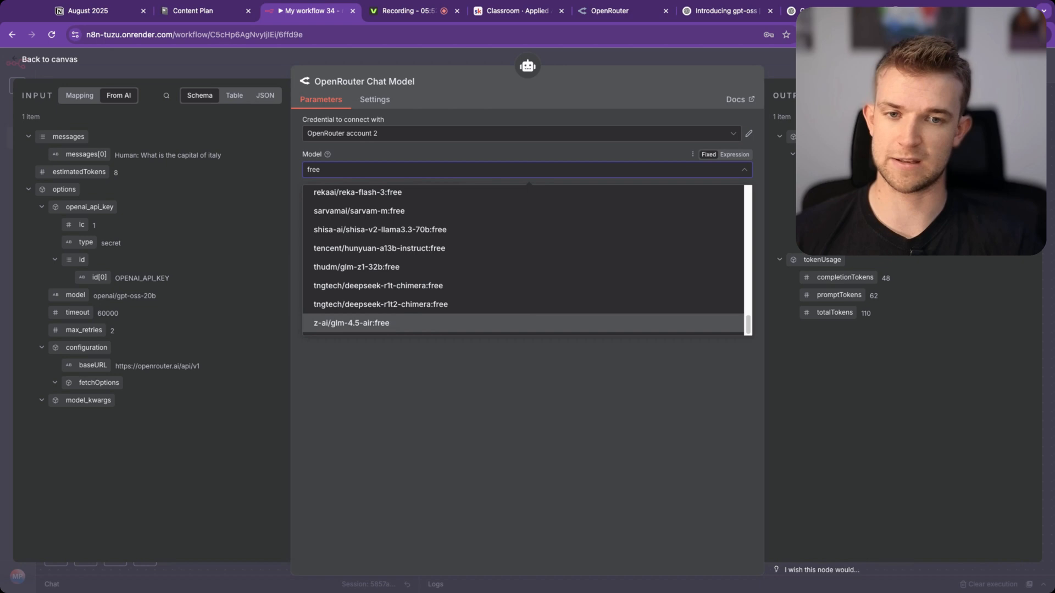
{"action": "scroll", "scroll_direction": "down", "scroll_amount": 3}
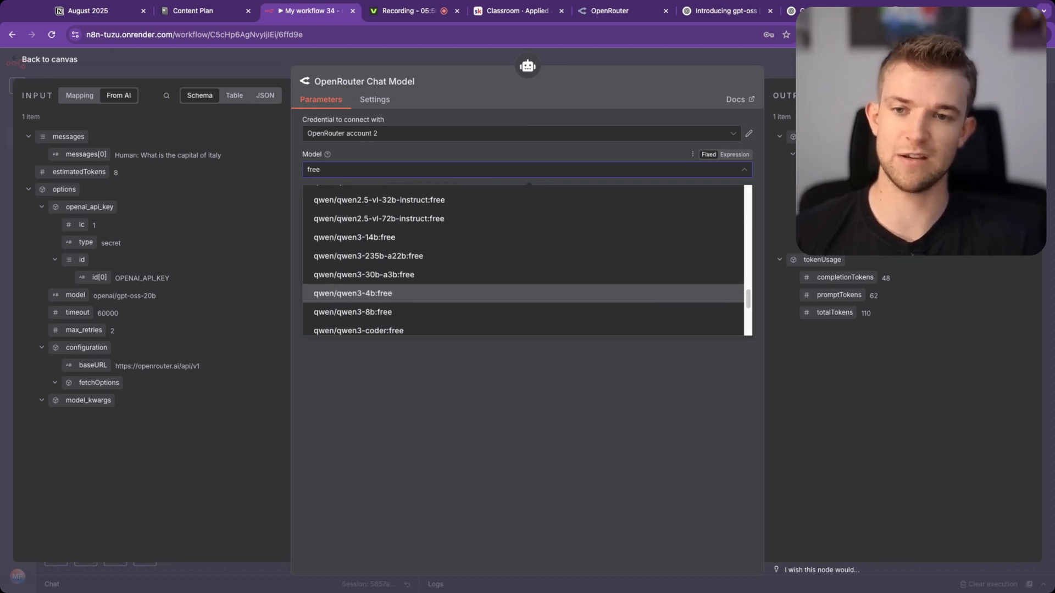
{"action": "scroll", "scroll_direction": "down", "scroll_amount": 3}
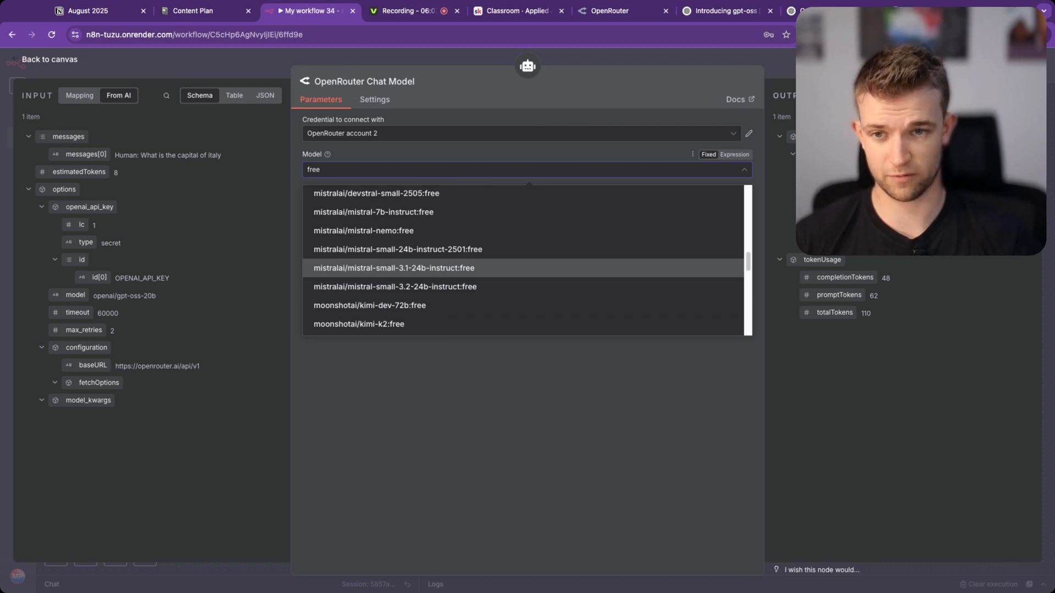
{"action": "scroll", "scroll_direction": "down", "scroll_amount": 3}
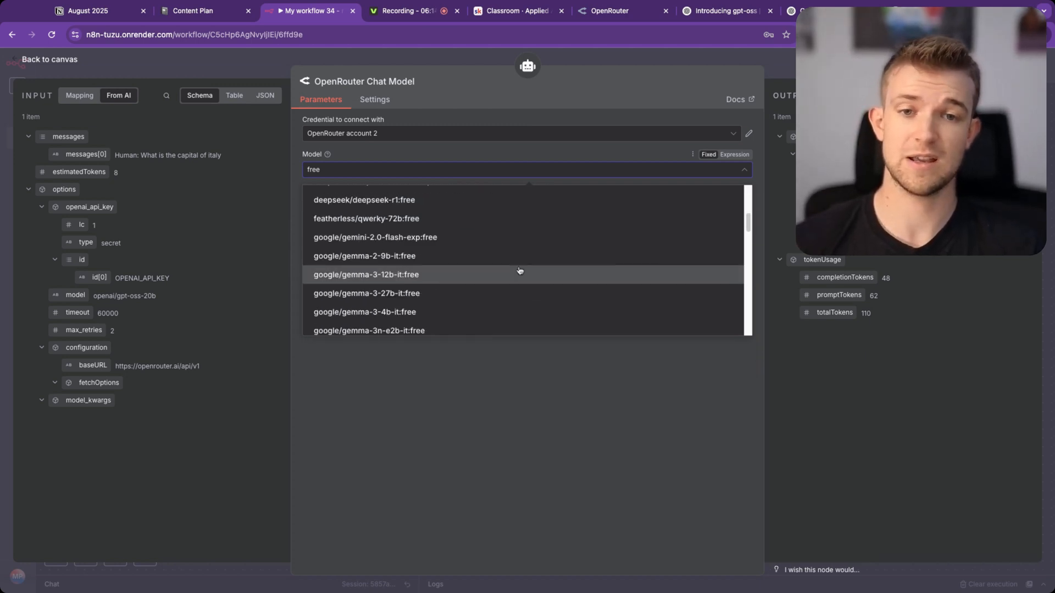
{"action": "scroll", "scroll_direction": "down", "scroll_amount": 3}
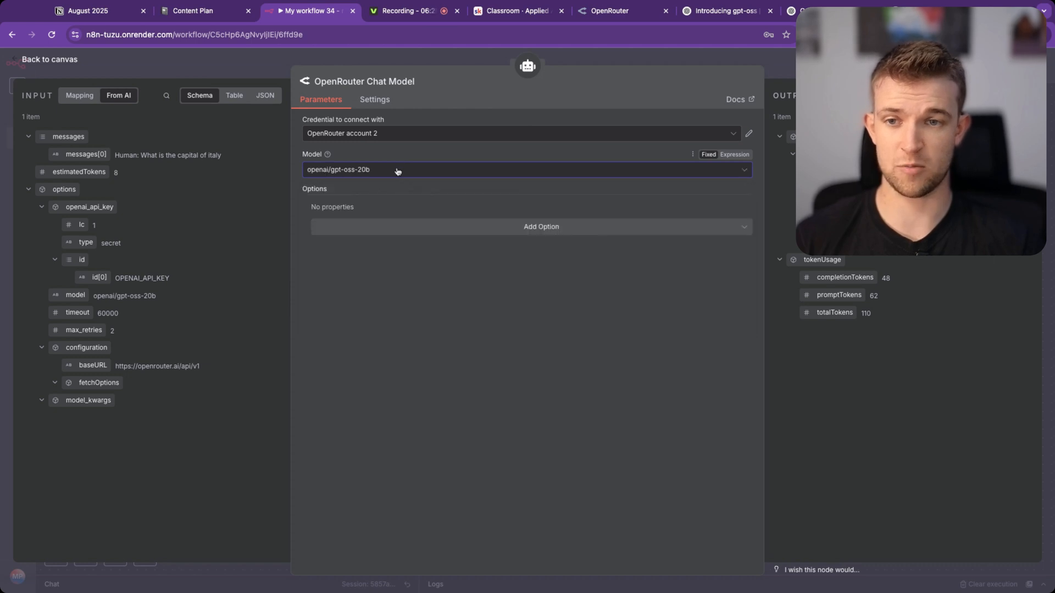
{"action": "left_click", "coordinate": [525, 169]}
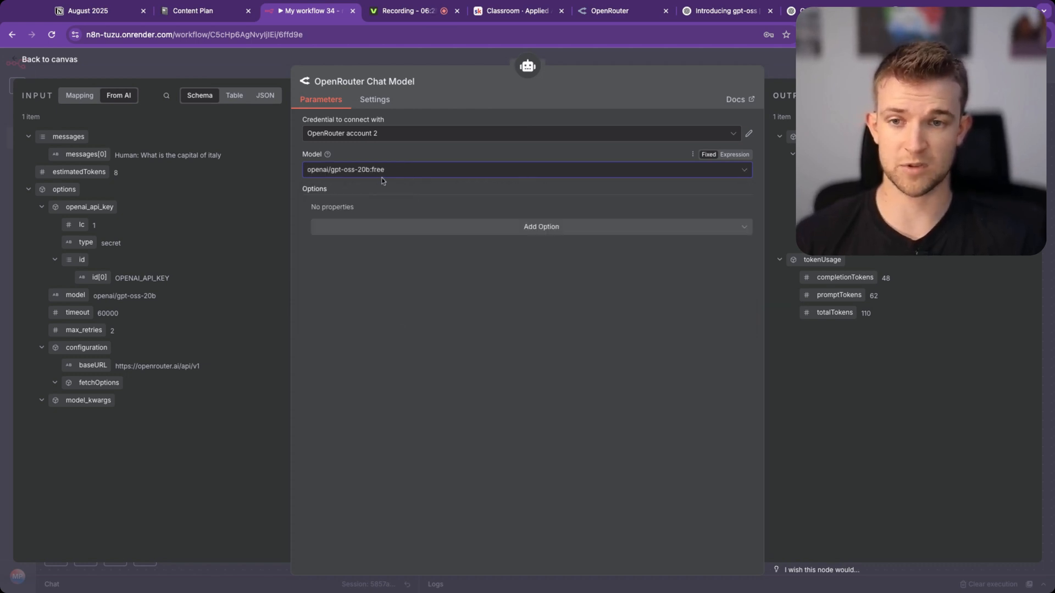
Ask 'What is the capital of India' in the test chat and get New Delhi.
{"action": "left_click", "coordinate": [49, 59]}
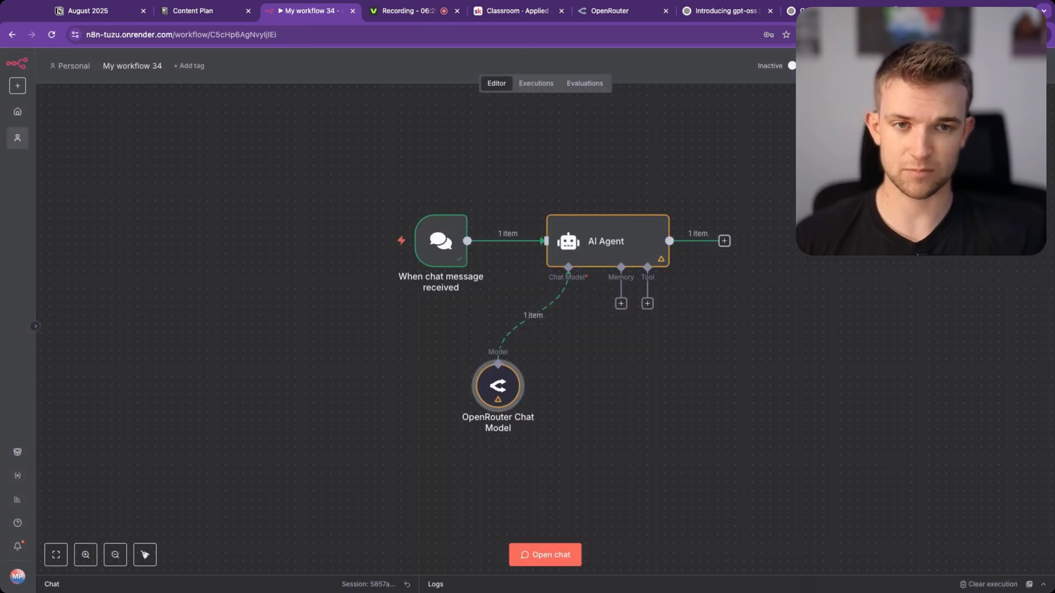
{"action": "type", "text": "What is the capital of india"}
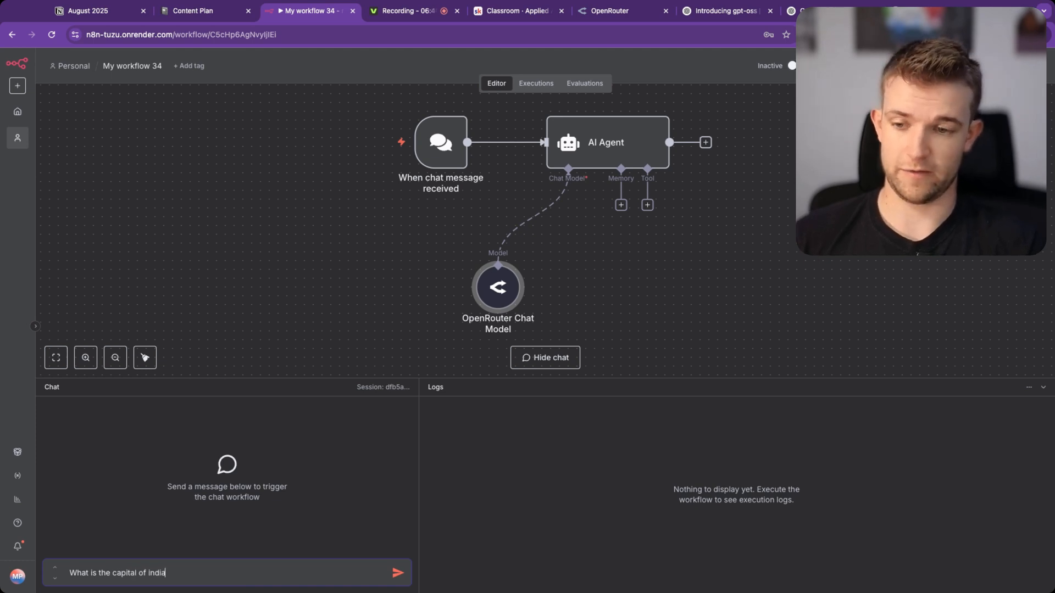
{"action": "left_click", "coordinate": [397, 572]}
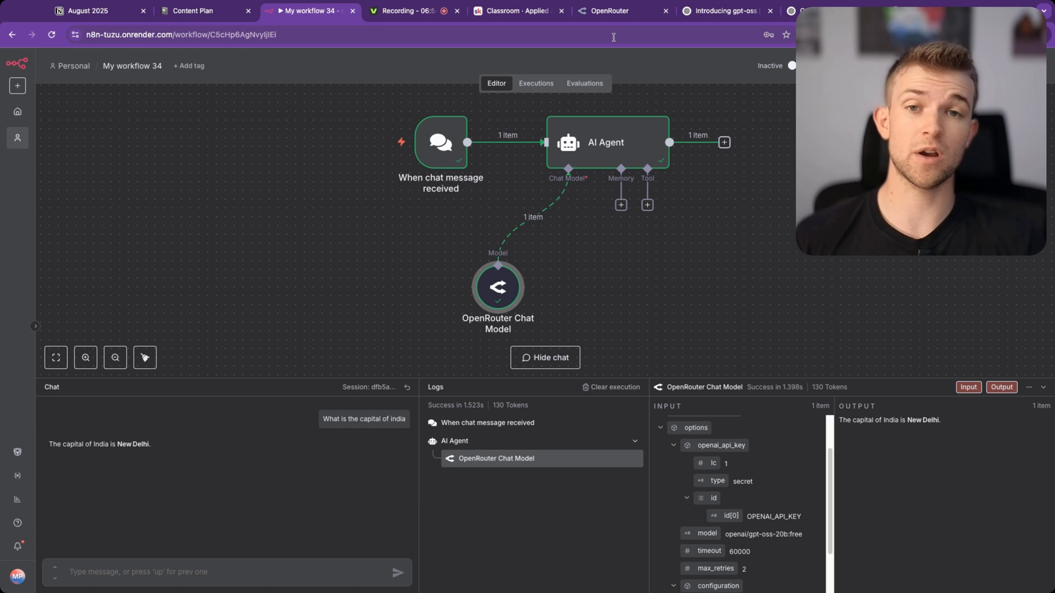
Show OpenRouter's Privacy settings, toggling free-model training and logging off and back on.
{"action": "left_click", "coordinate": [609, 11]}
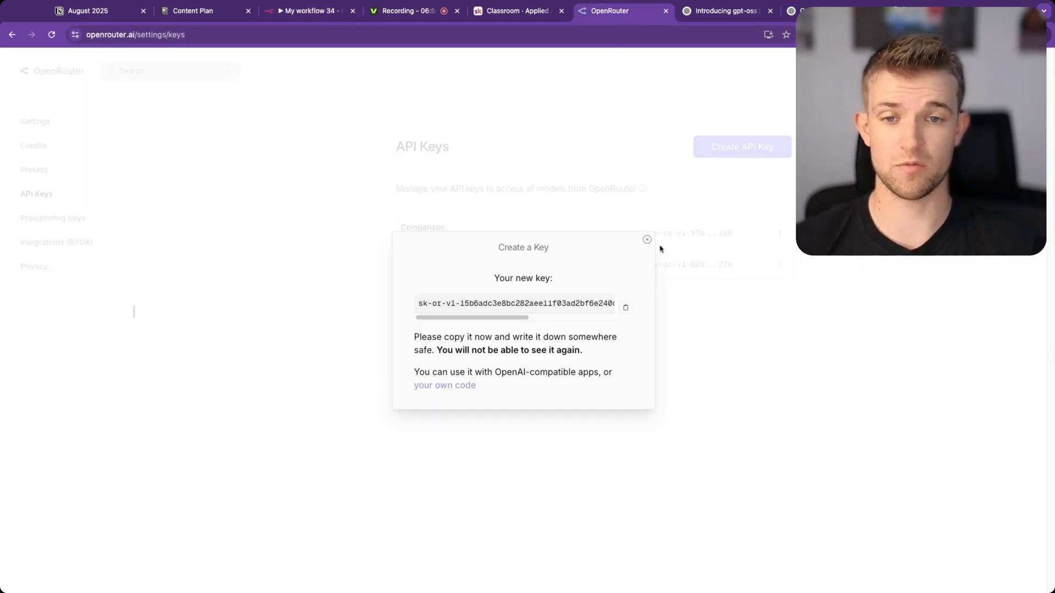
{"action": "left_click", "coordinate": [33, 267]}
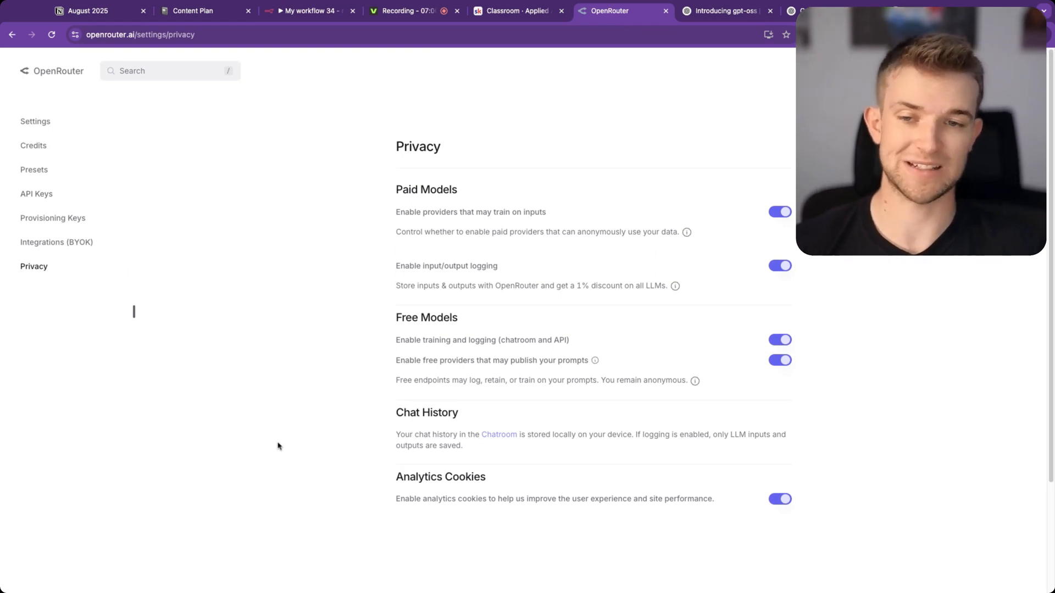
{"action": "scroll", "scroll_direction": "down", "scroll_amount": 3}
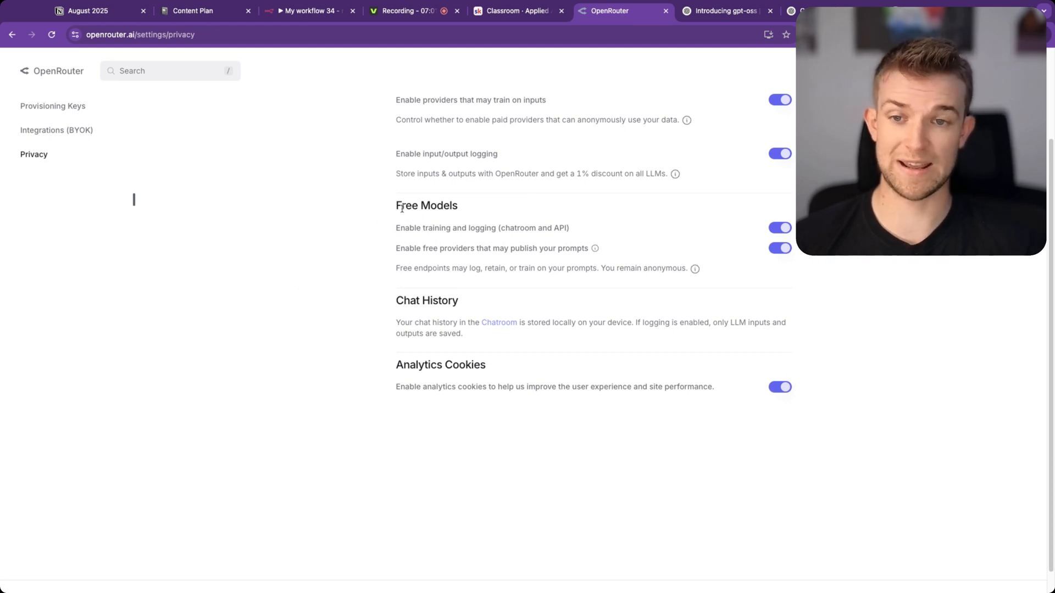
{"action": "double_click", "coordinate": [426, 205]}
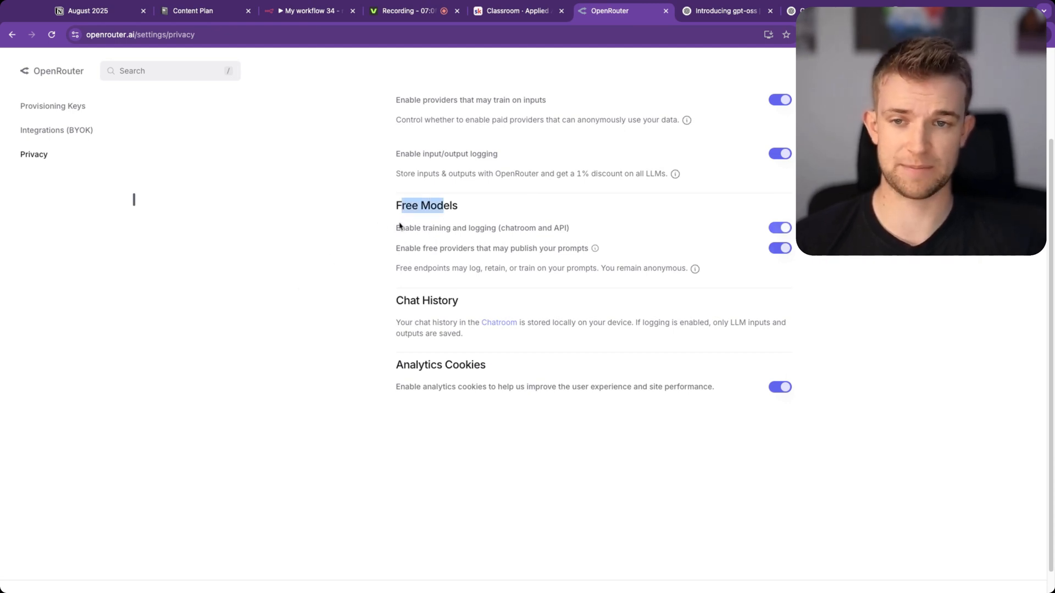
{"action": "left_click", "coordinate": [779, 228]}
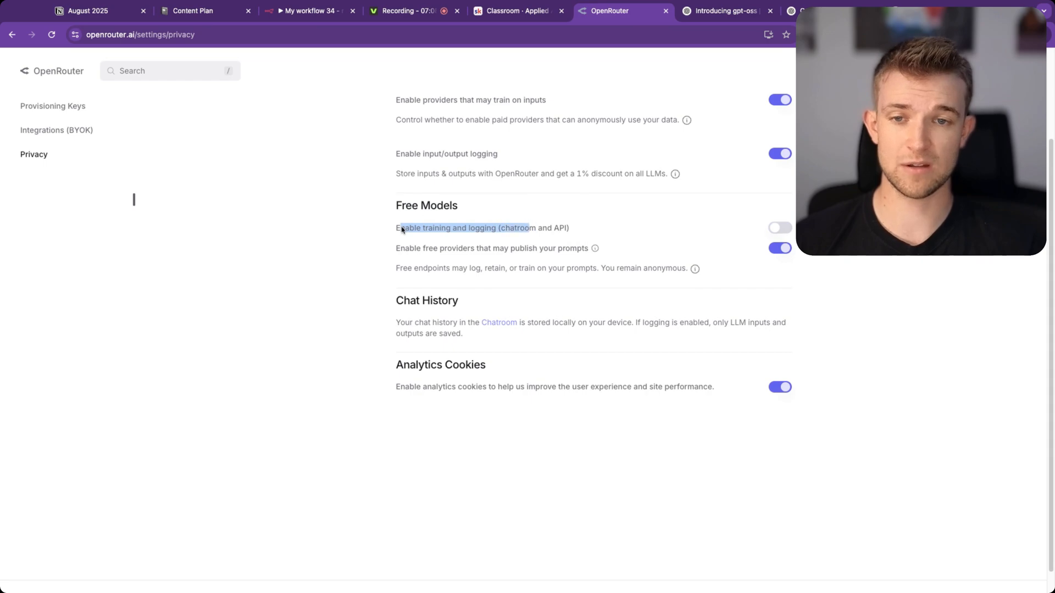
{"action": "left_click", "coordinate": [780, 228]}
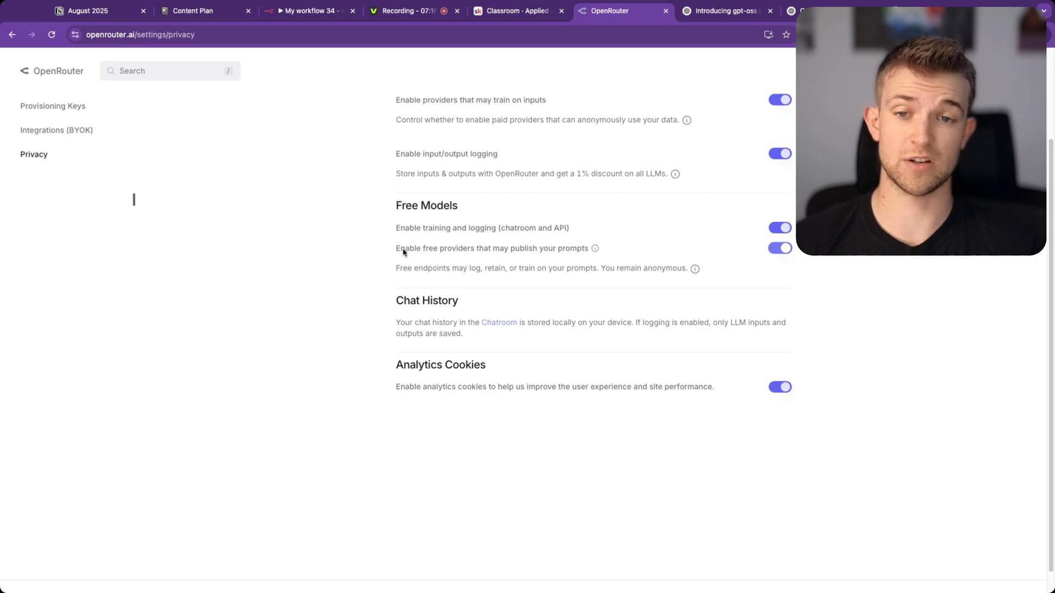
{"action": "mouse_move", "coordinate": [594, 249]}
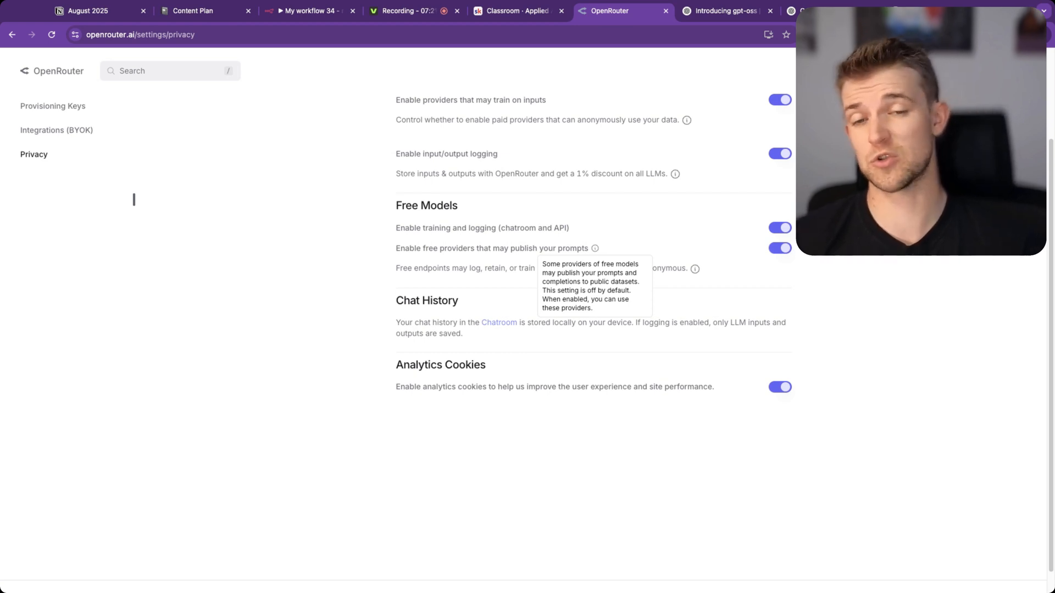
{"action": "mouse_move", "coordinate": [591, 254]}
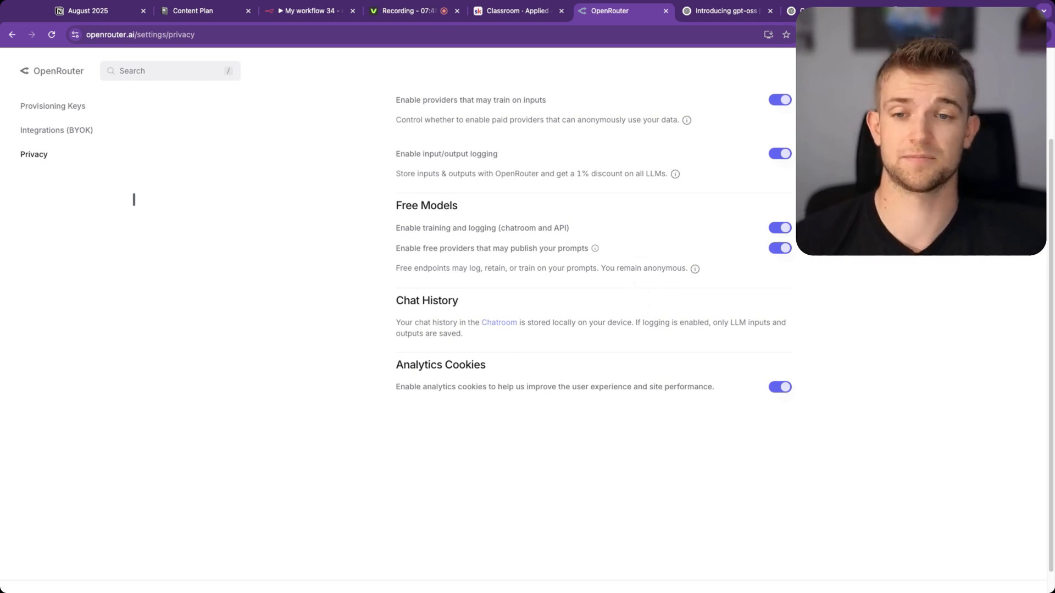
Bring up the Google results for 'open router free limits' showing 50 free requests per day.
{"action": "left_click", "coordinate": [309, 11]}
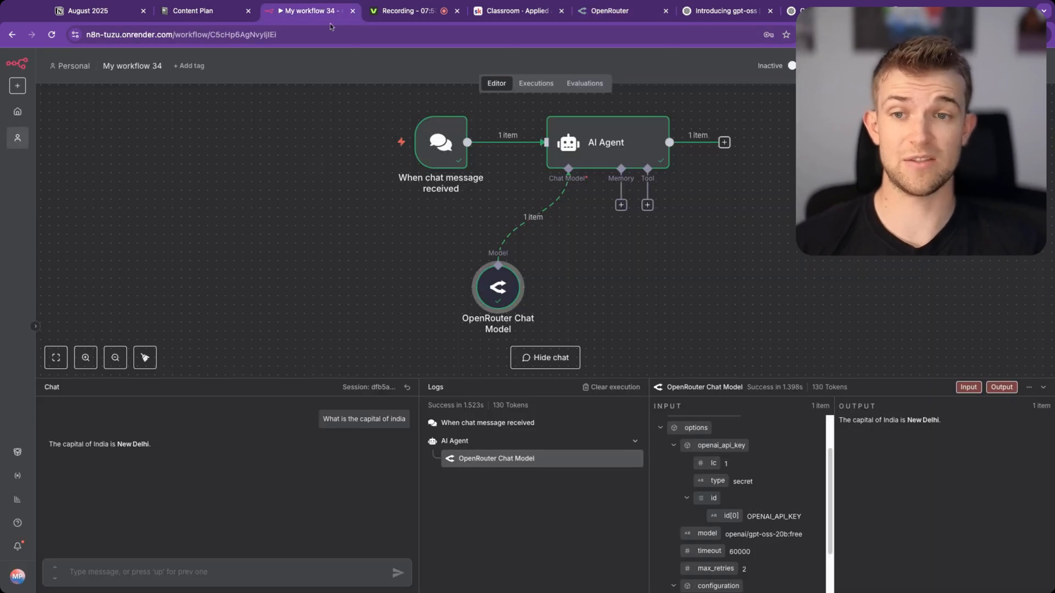
{"action": "double_click", "coordinate": [497, 287]}
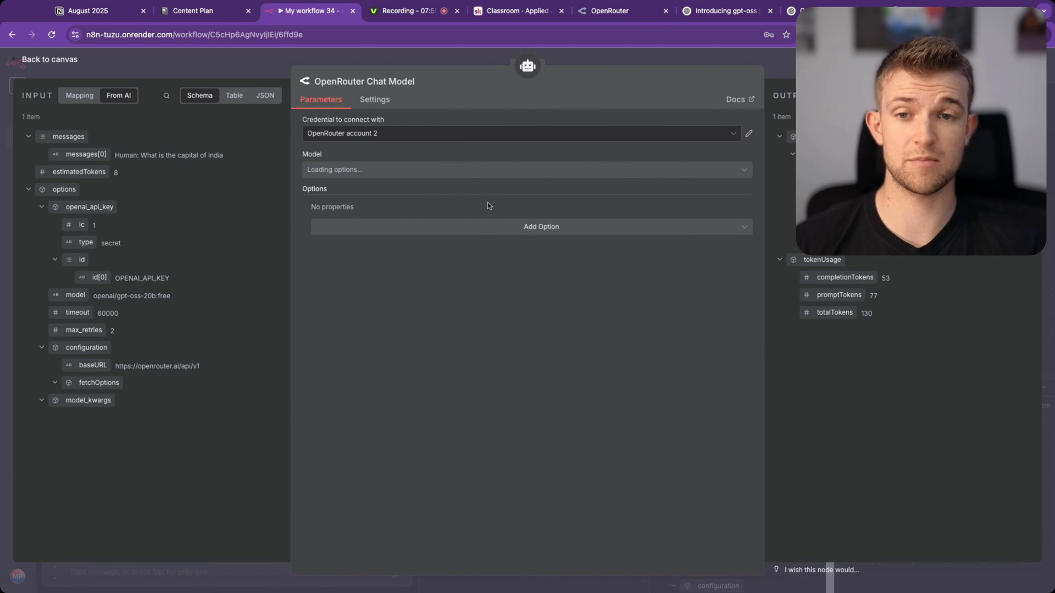
{"action": "left_click", "coordinate": [524, 169]}
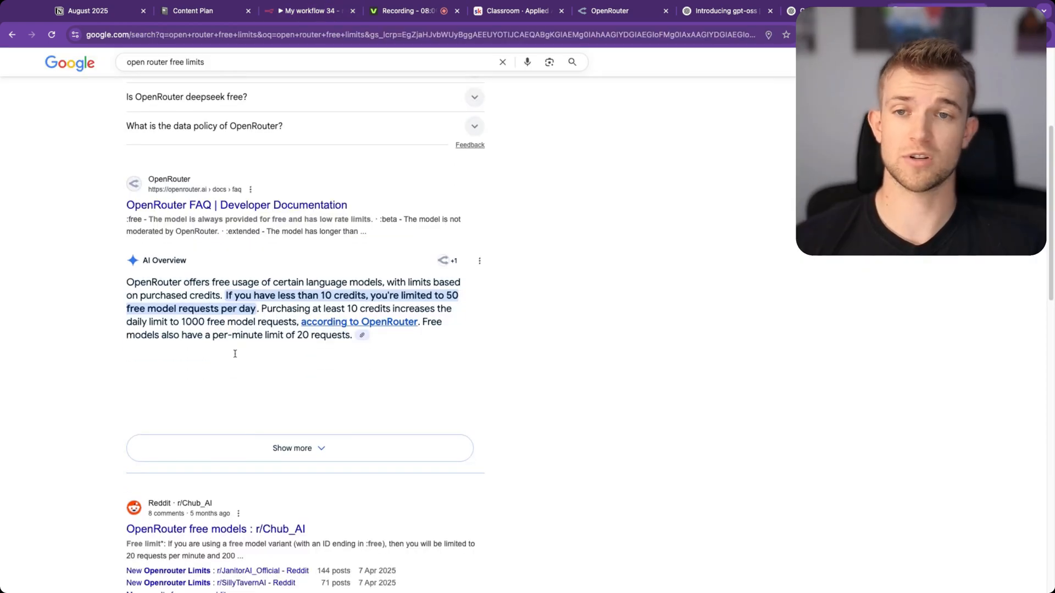
{"action": "scroll", "scroll_direction": "down", "scroll_amount": 3}
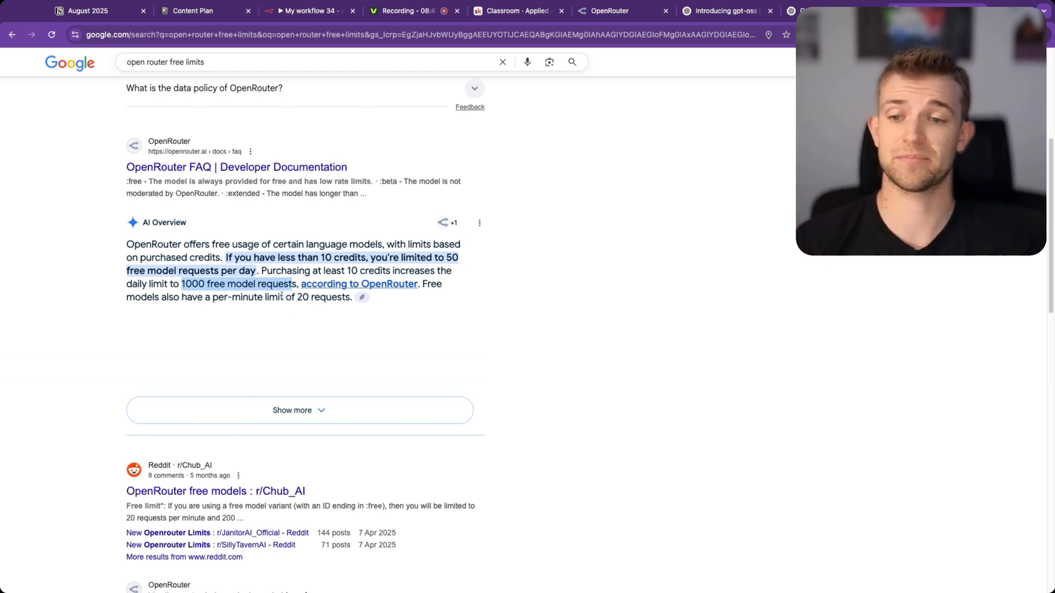
Return to the n8n canvas showing the connected trigger, AI Agent and OpenRouter model, with chat hidden.
{"action": "left_click", "coordinate": [307, 11]}
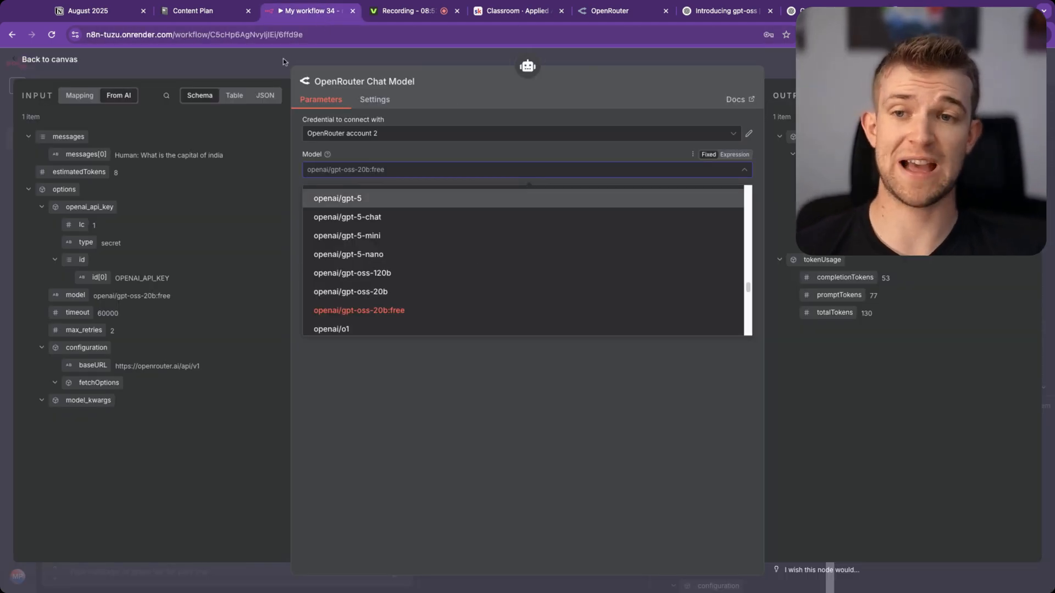
{"action": "left_click", "coordinate": [49, 59]}
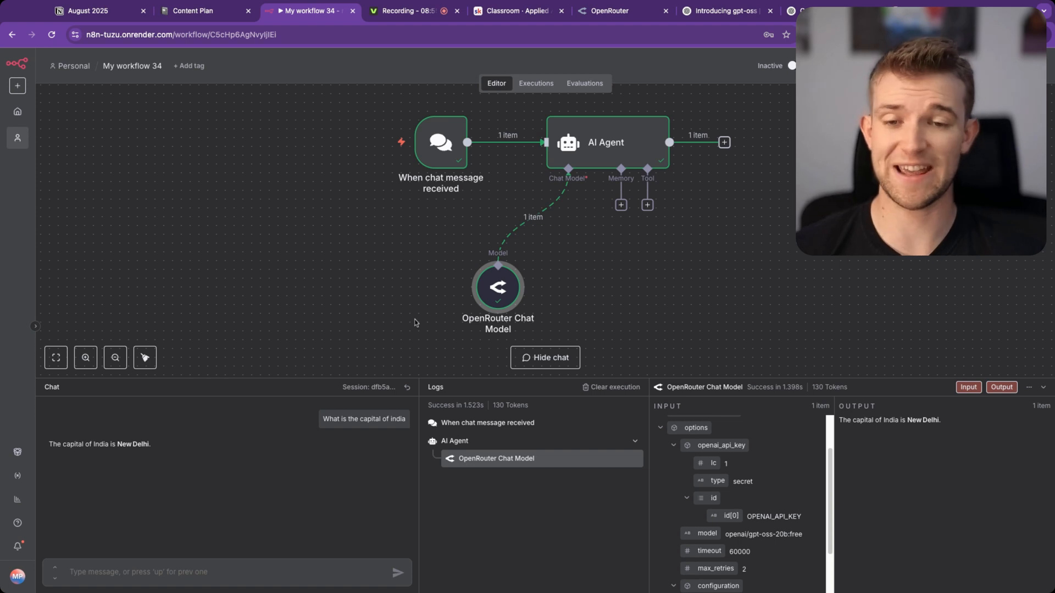
{"action": "left_click", "coordinate": [545, 357]}
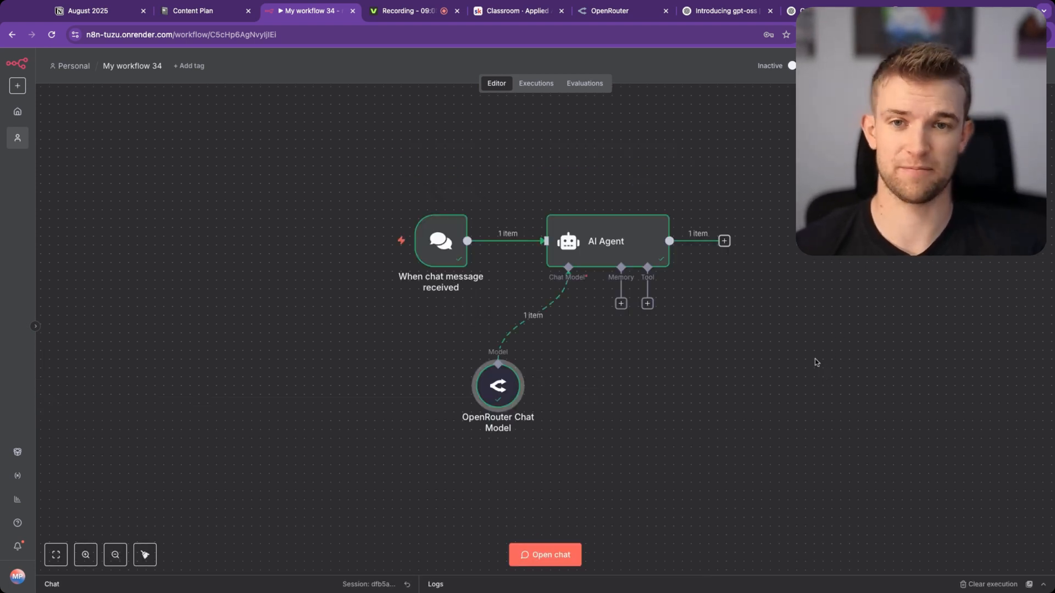
{"action": "mouse_move", "coordinate": [702, 391]}
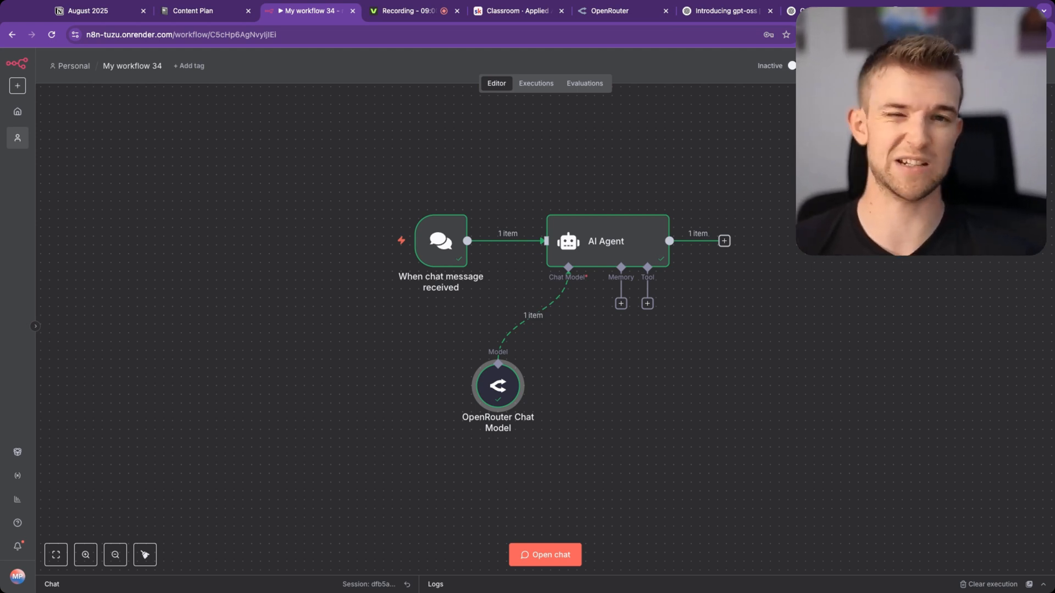
{"action": "mouse_move", "coordinate": [639, 413]}
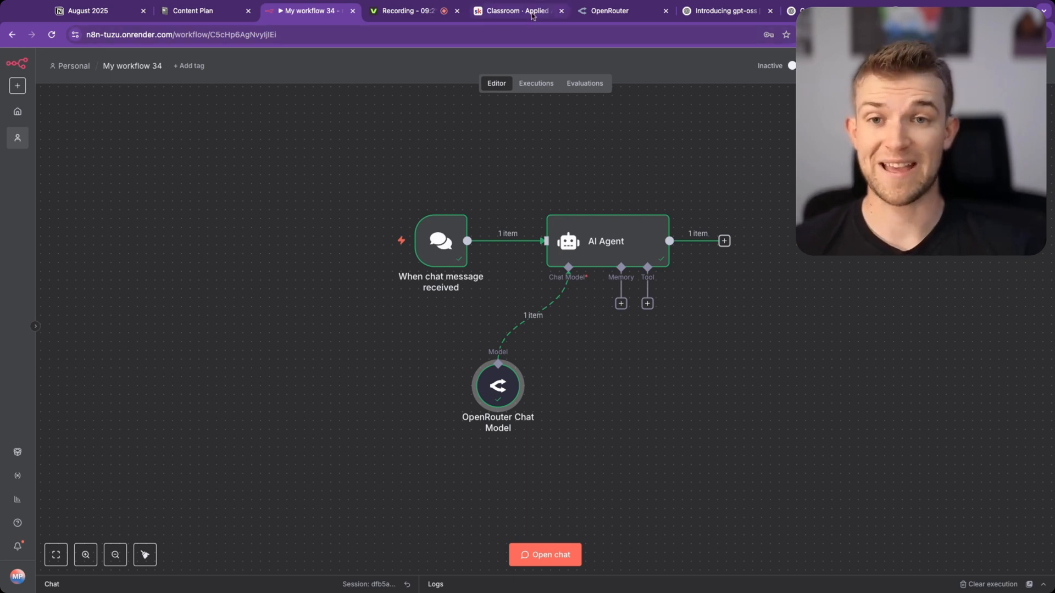
{"action": "left_click", "coordinate": [515, 11]}
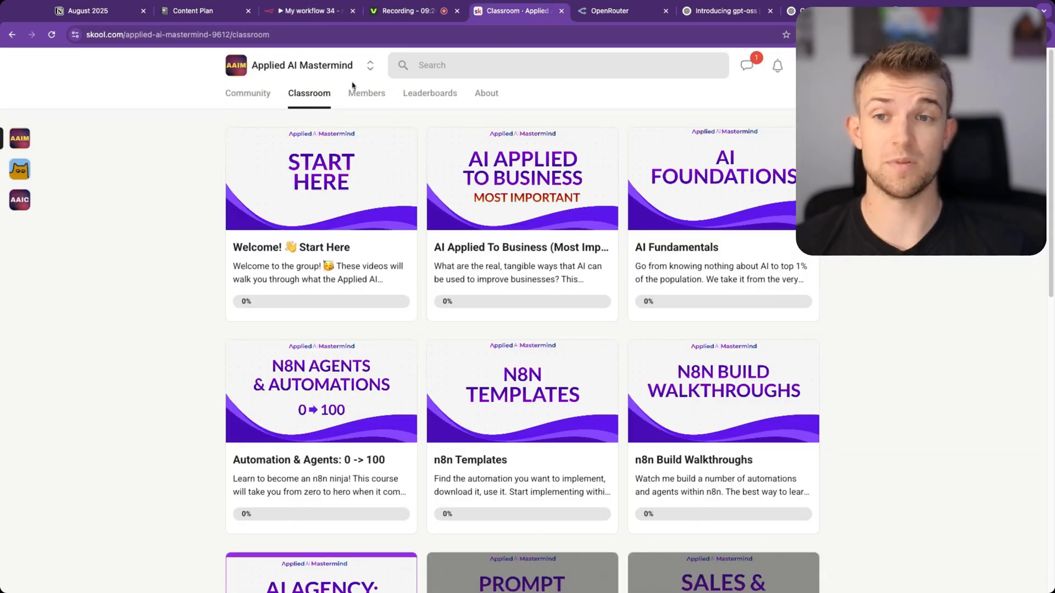
{"action": "left_click", "coordinate": [248, 93]}
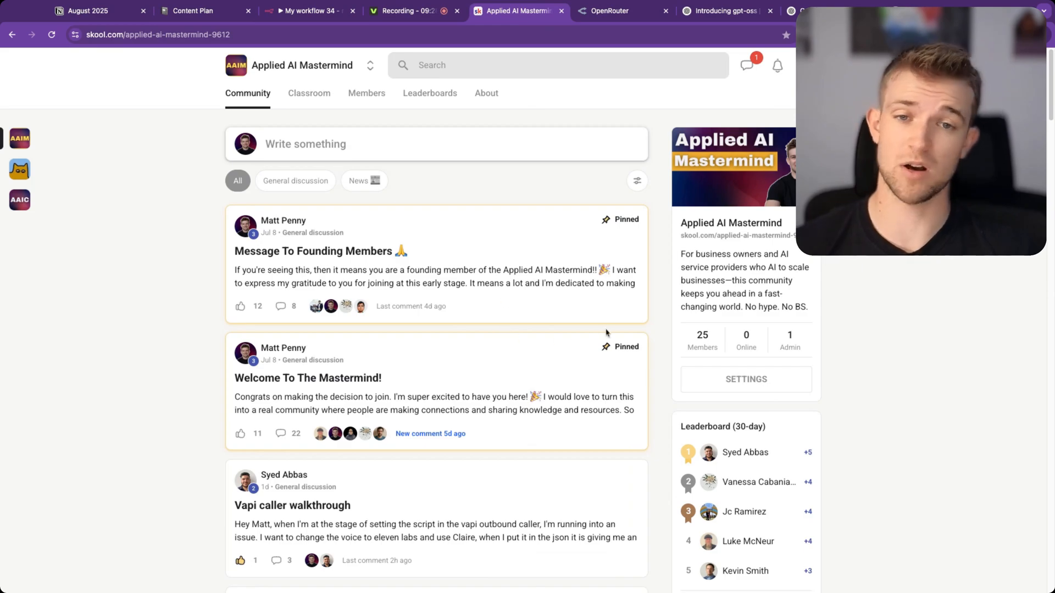
{"action": "scroll", "scroll_direction": "down", "scroll_amount": 3}
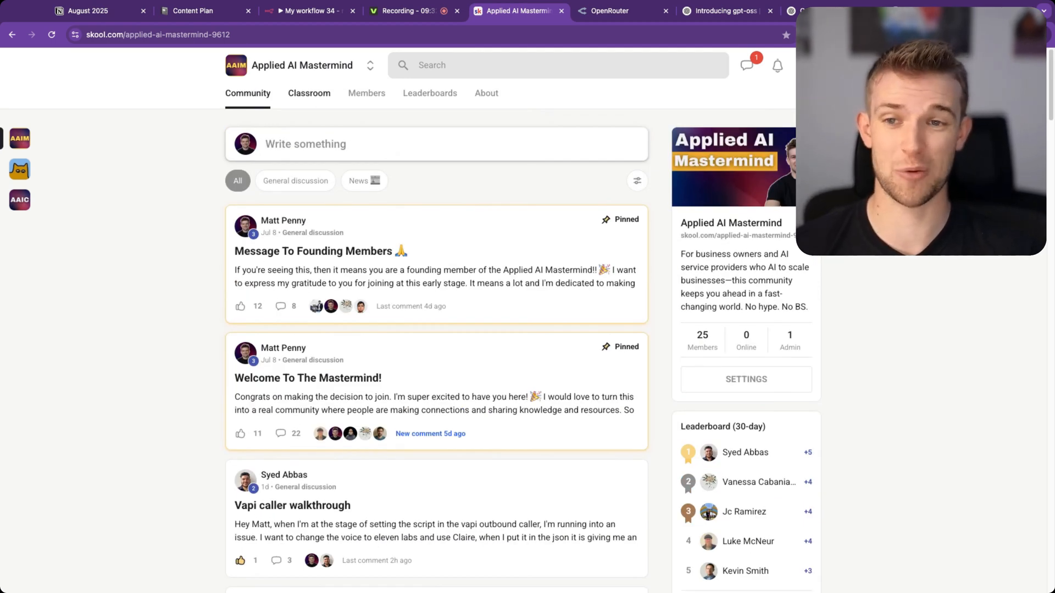
{"action": "left_click", "coordinate": [309, 93]}
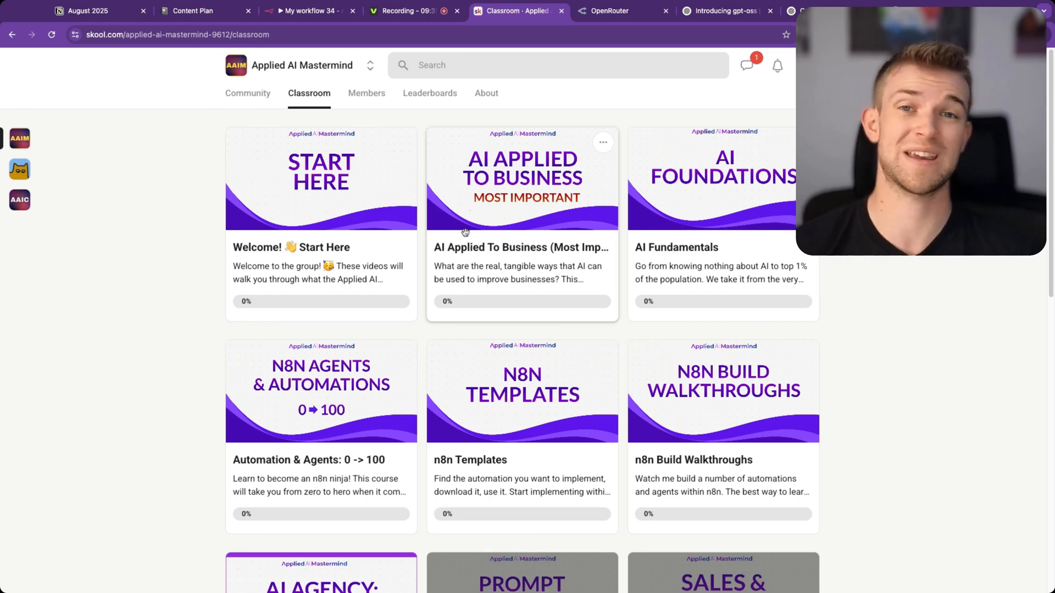
{"action": "mouse_move", "coordinate": [513, 297]}
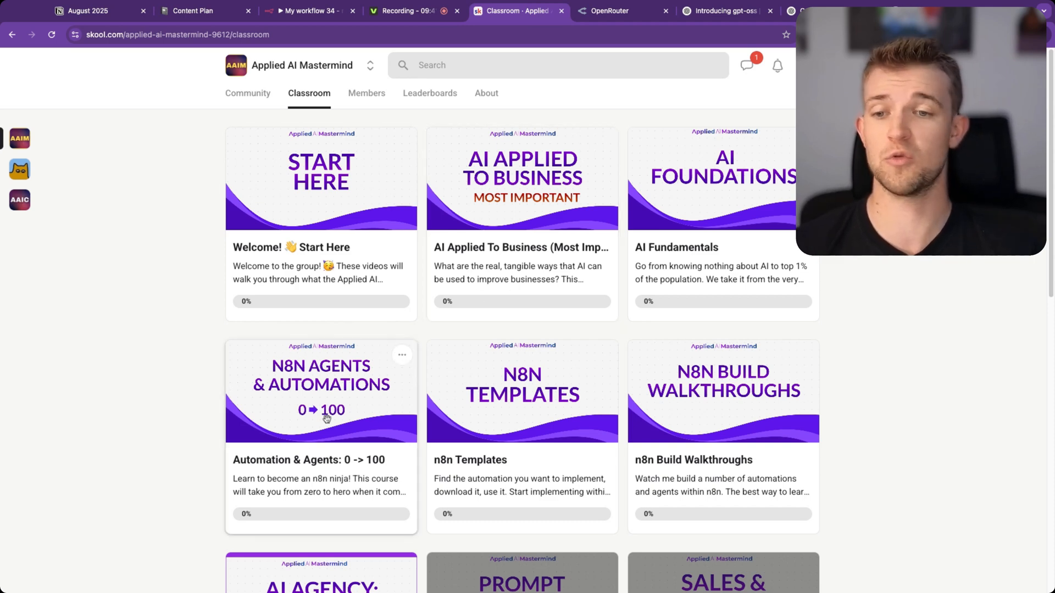
{"action": "left_click", "coordinate": [248, 92]}
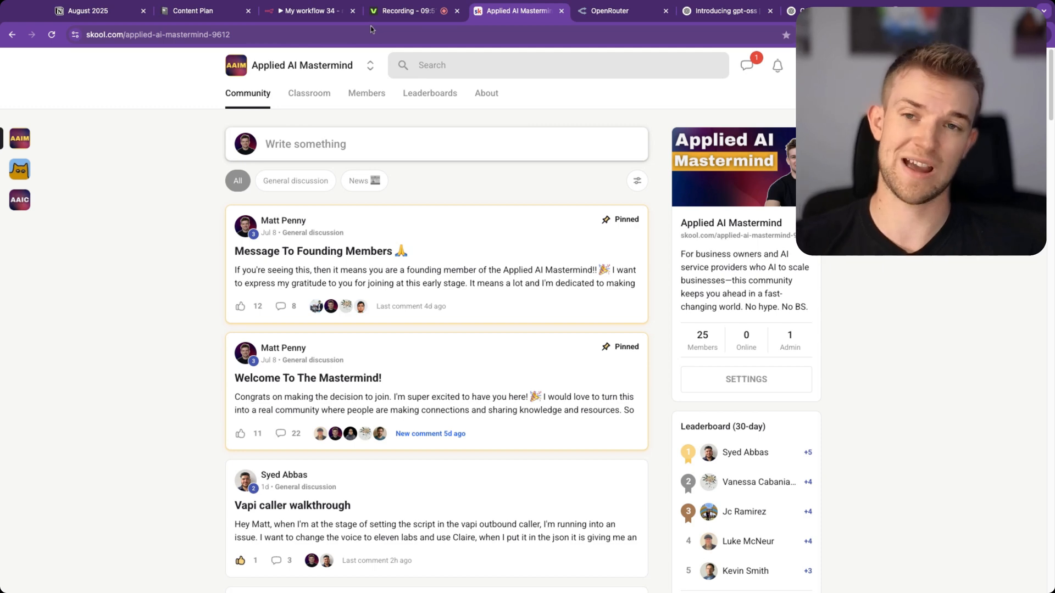
{"action": "left_click", "coordinate": [306, 11]}
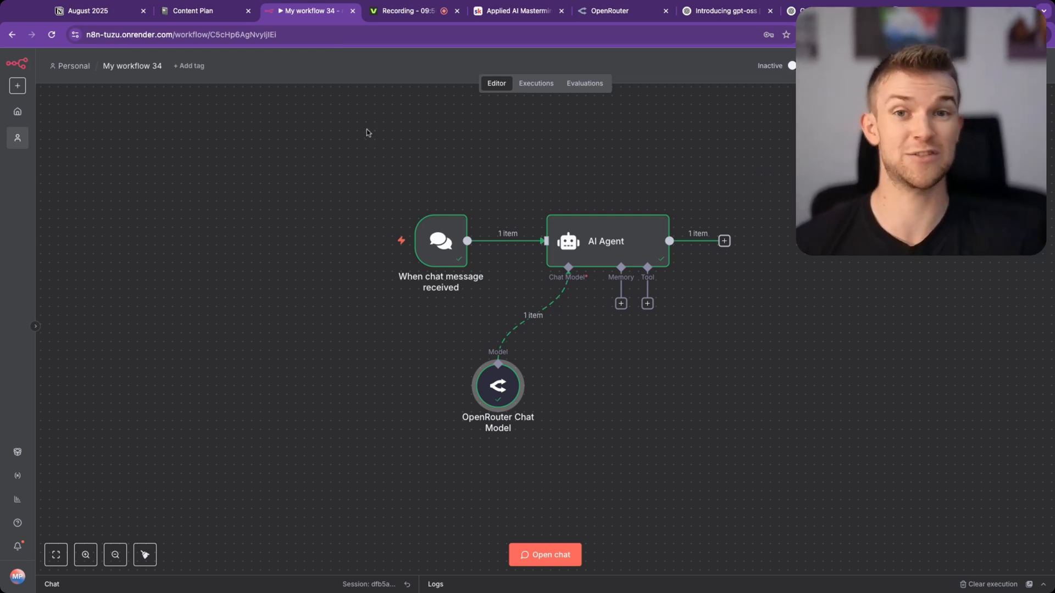
{"action": "mouse_move", "coordinate": [365, 151]}
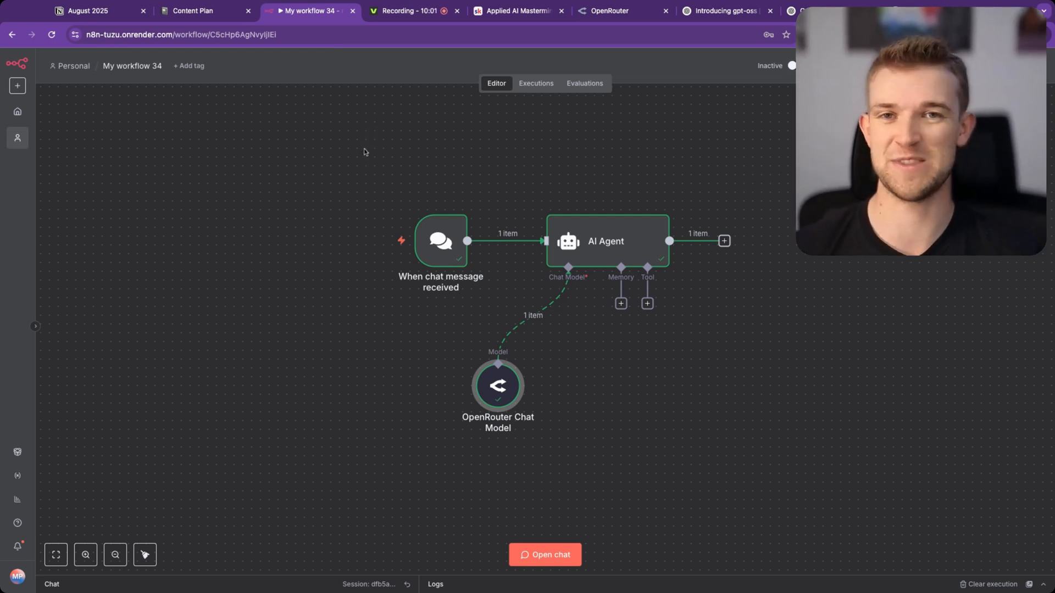